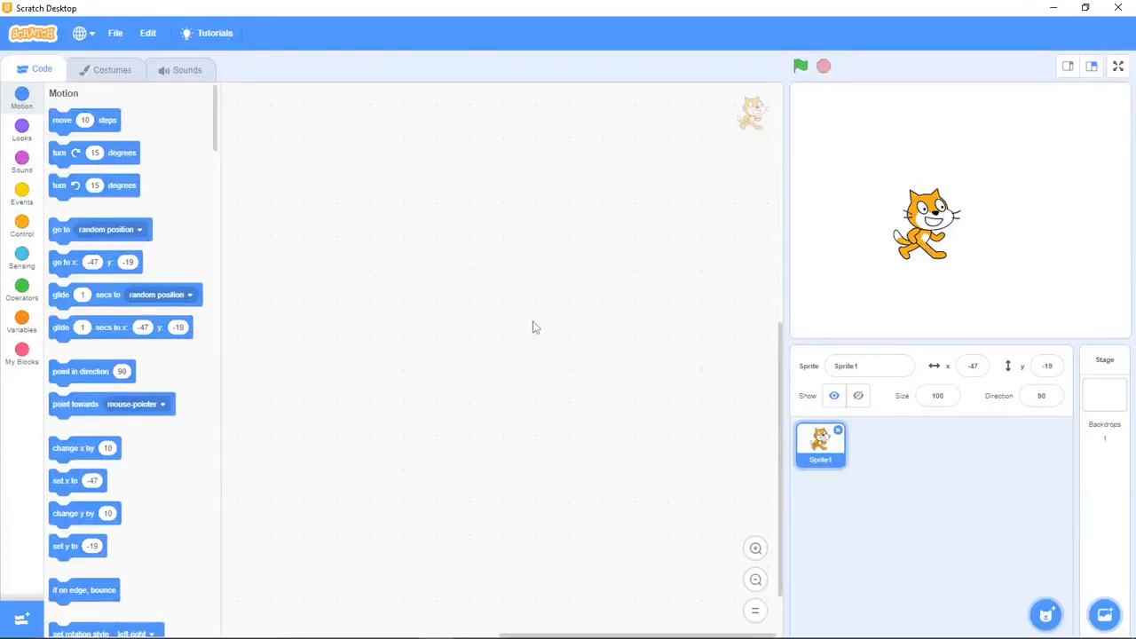
pyautogui.moveTo(549, 338)
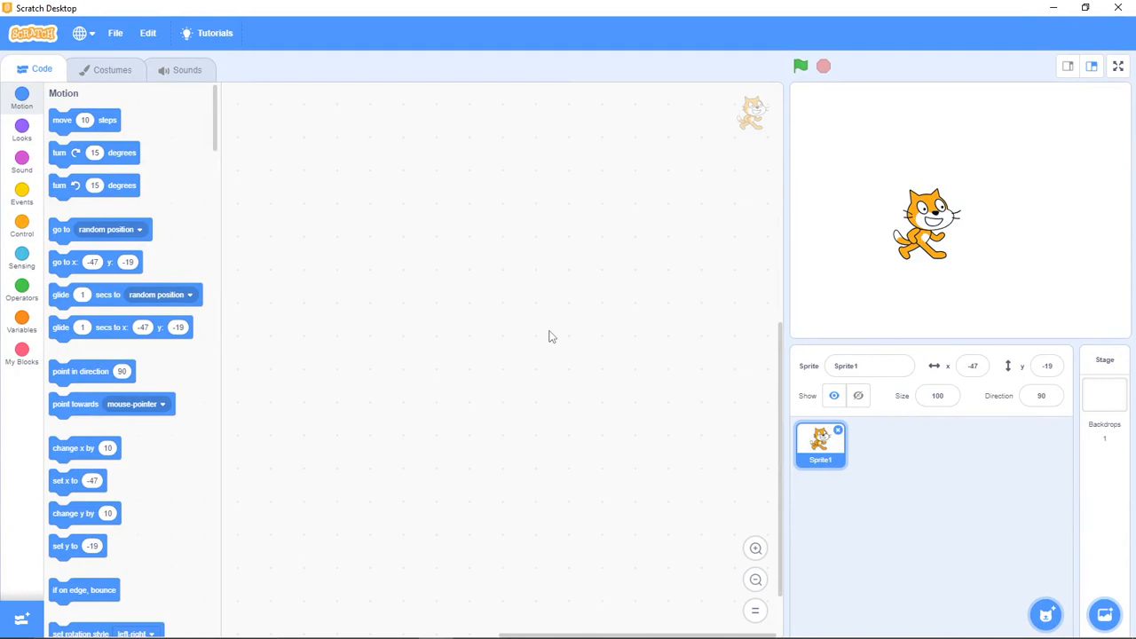
pyautogui.moveTo(354, 414)
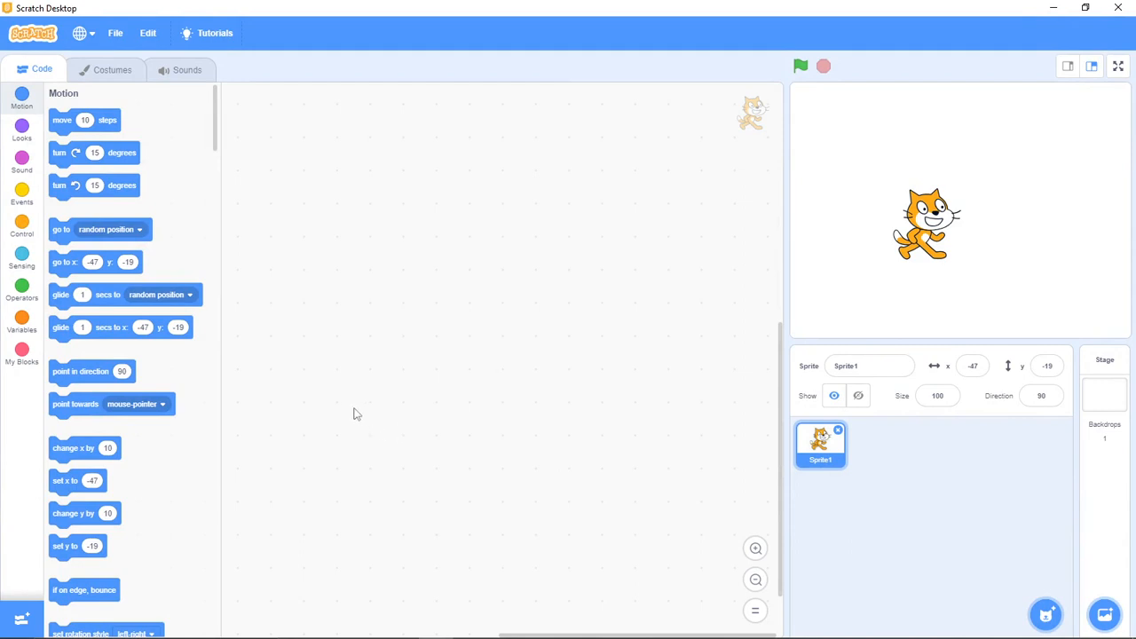
pyautogui.moveTo(238, 437)
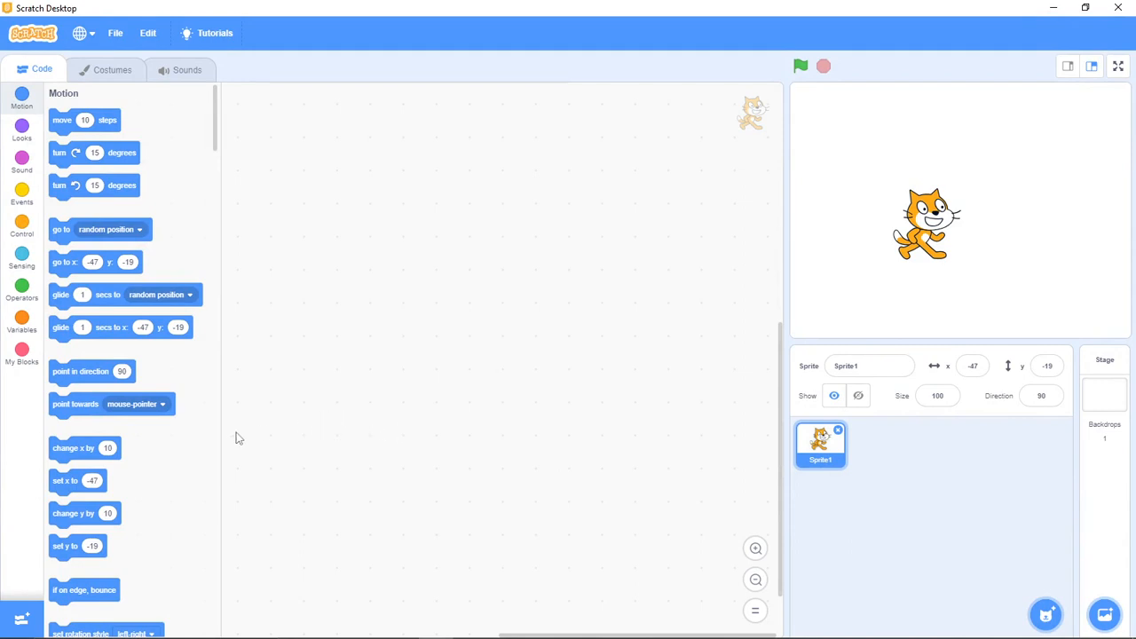
pyautogui.moveTo(51, 471)
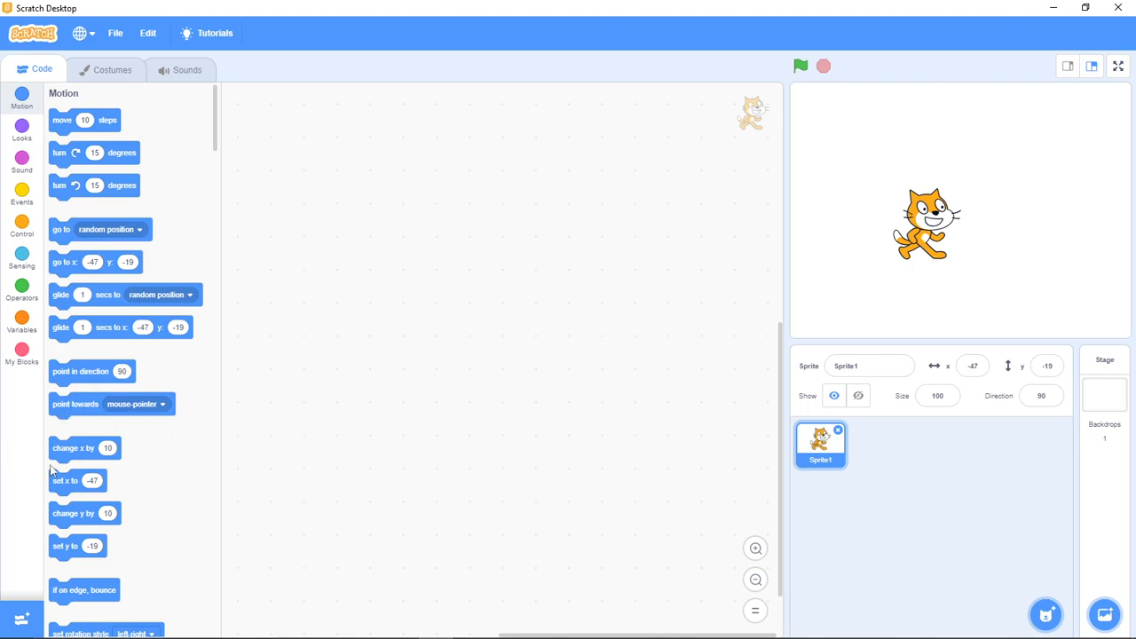
pyautogui.moveTo(73, 451)
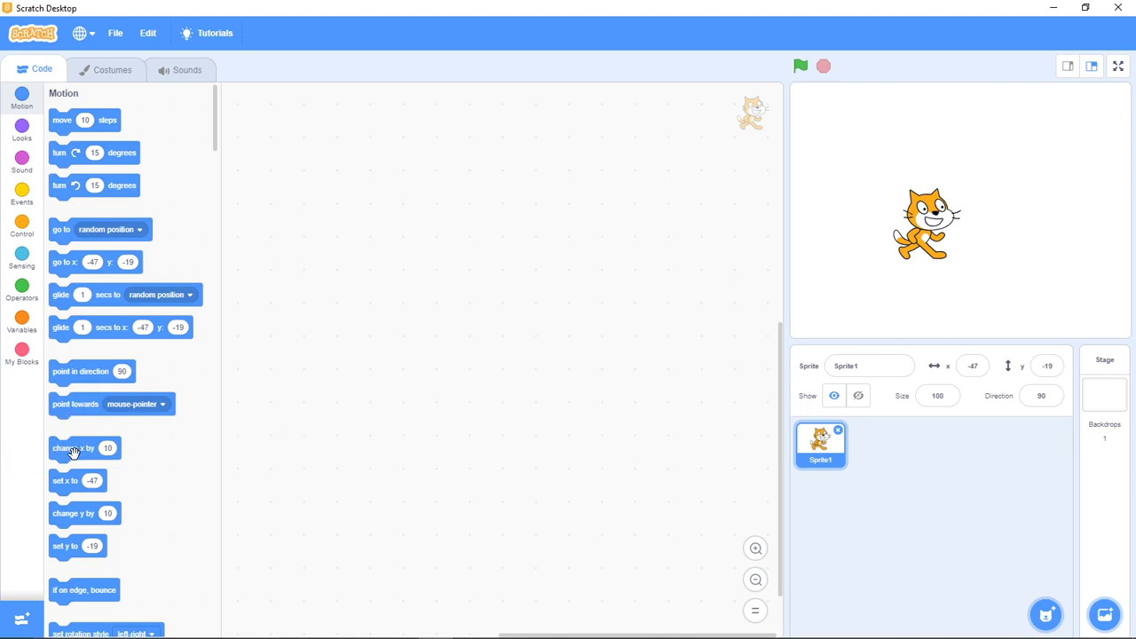
# Place a 'change x by 10' block alone in the cat sprite's code area.
pyautogui.moveTo(75, 448); pyautogui.dragTo(437, 290)
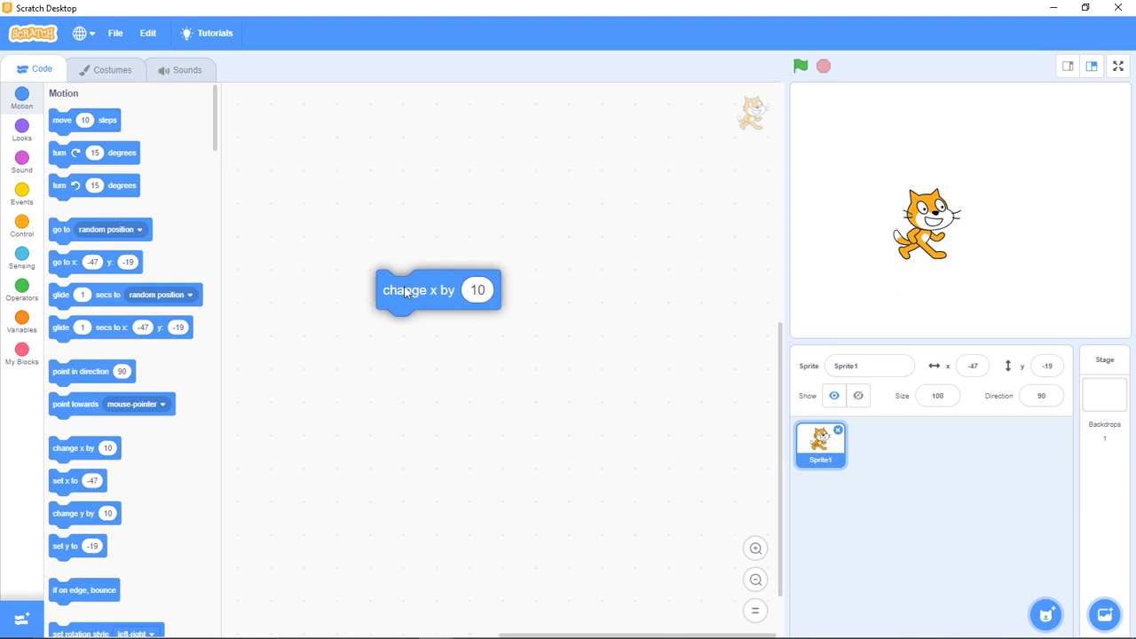
pyautogui.moveTo(419, 290); pyautogui.dragTo(433, 275)
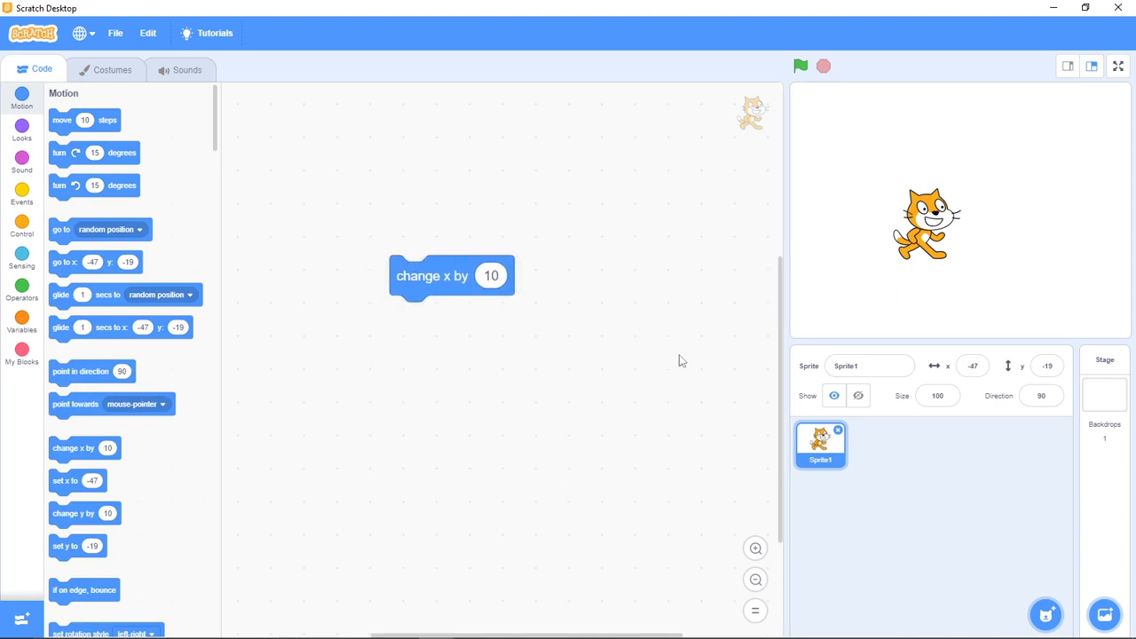
pyautogui.moveTo(572, 273)
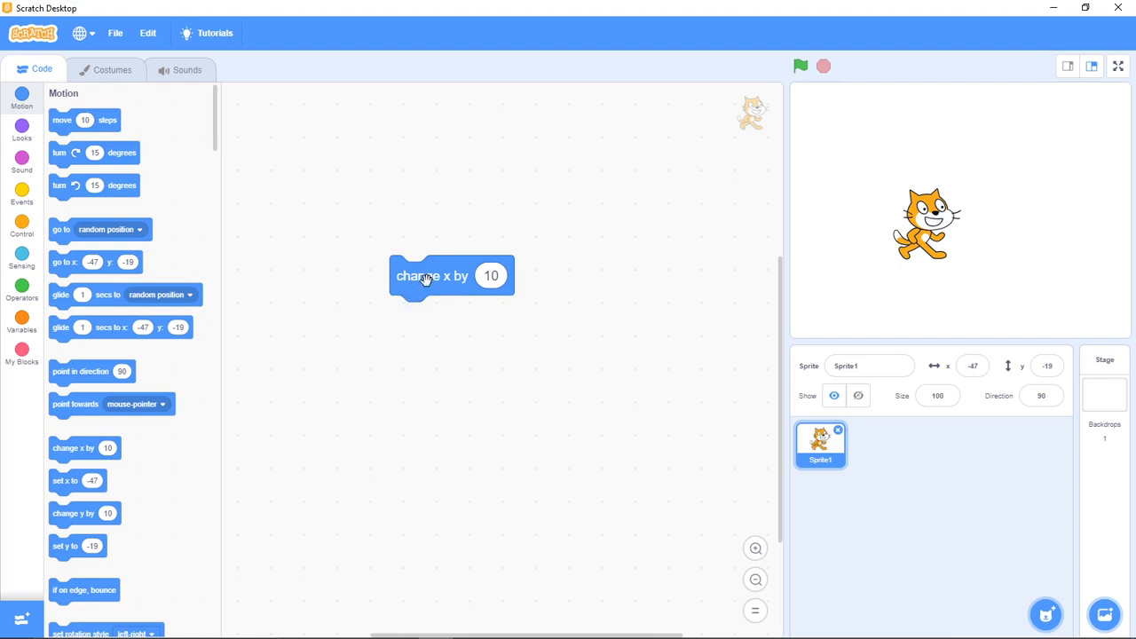
pyautogui.moveTo(444, 301)
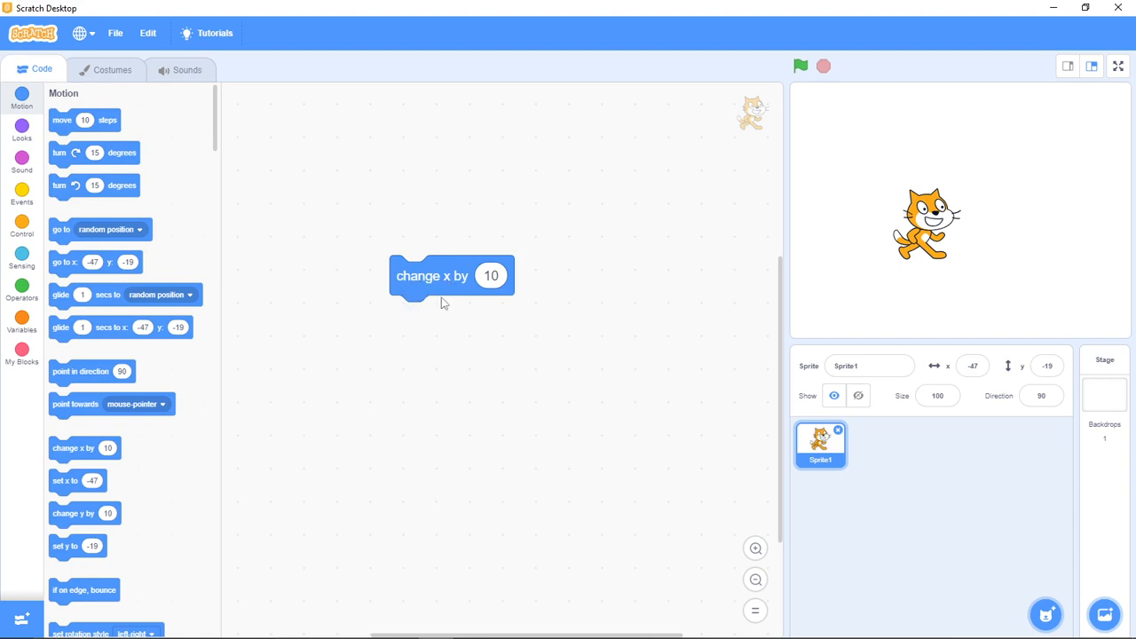
pyautogui.moveTo(404, 282)
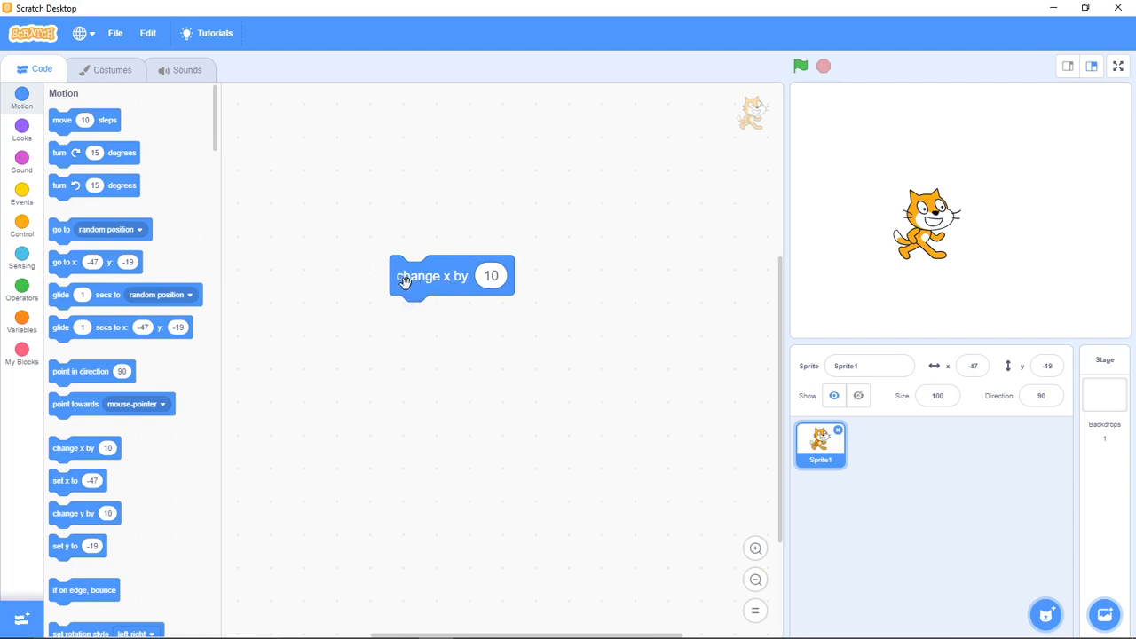
pyautogui.moveTo(412, 323)
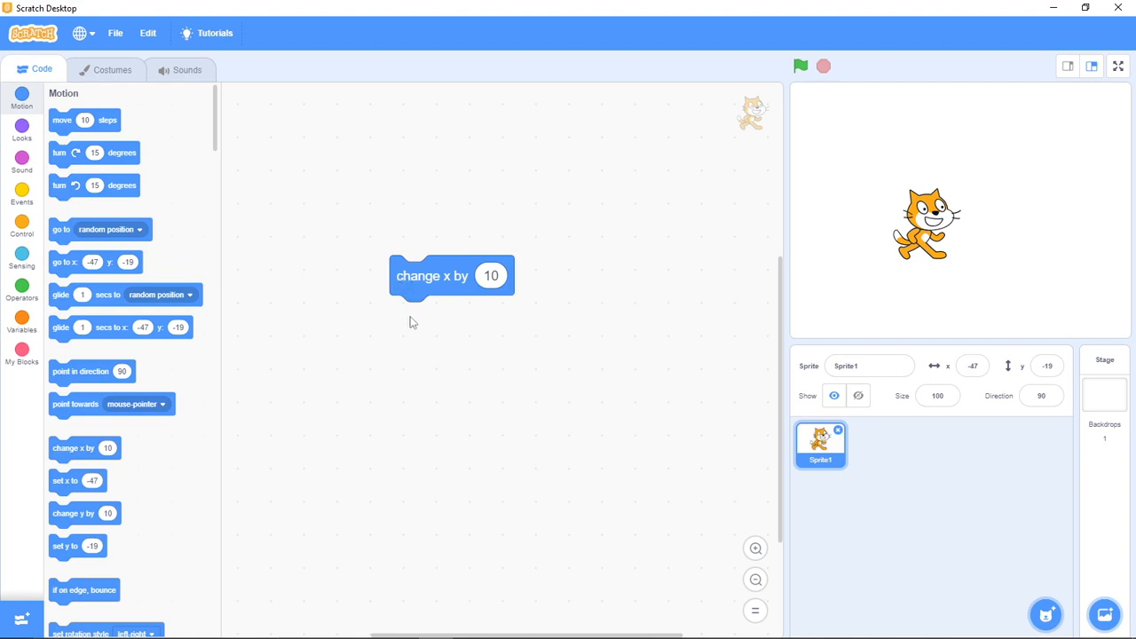
pyautogui.moveTo(451, 275)
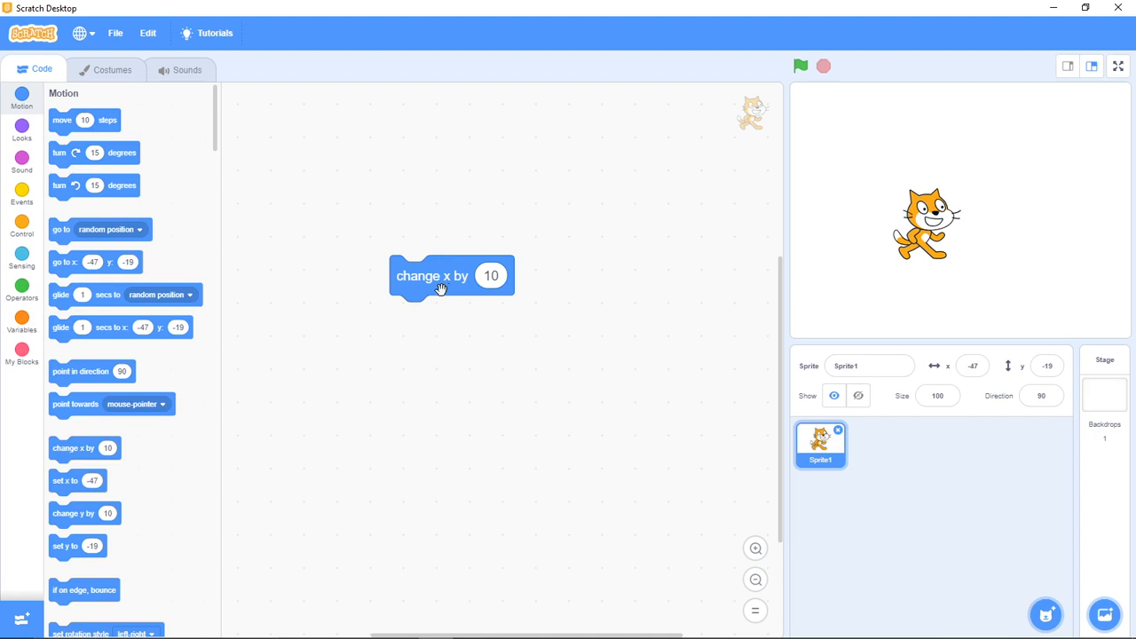
pyautogui.moveTo(494, 293)
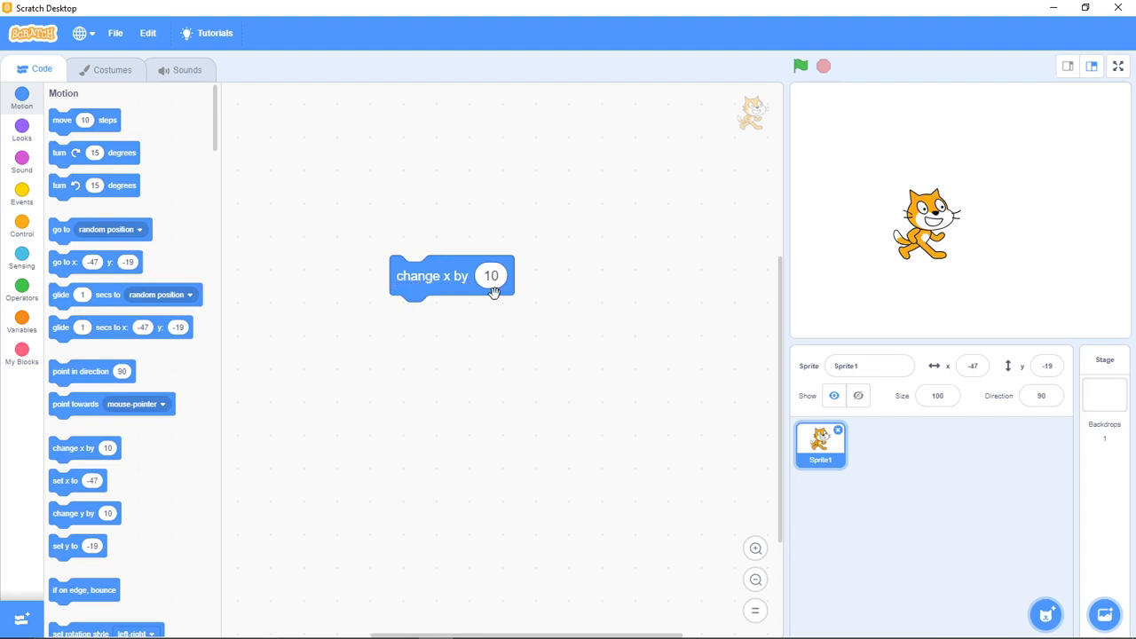
pyautogui.moveTo(549, 300)
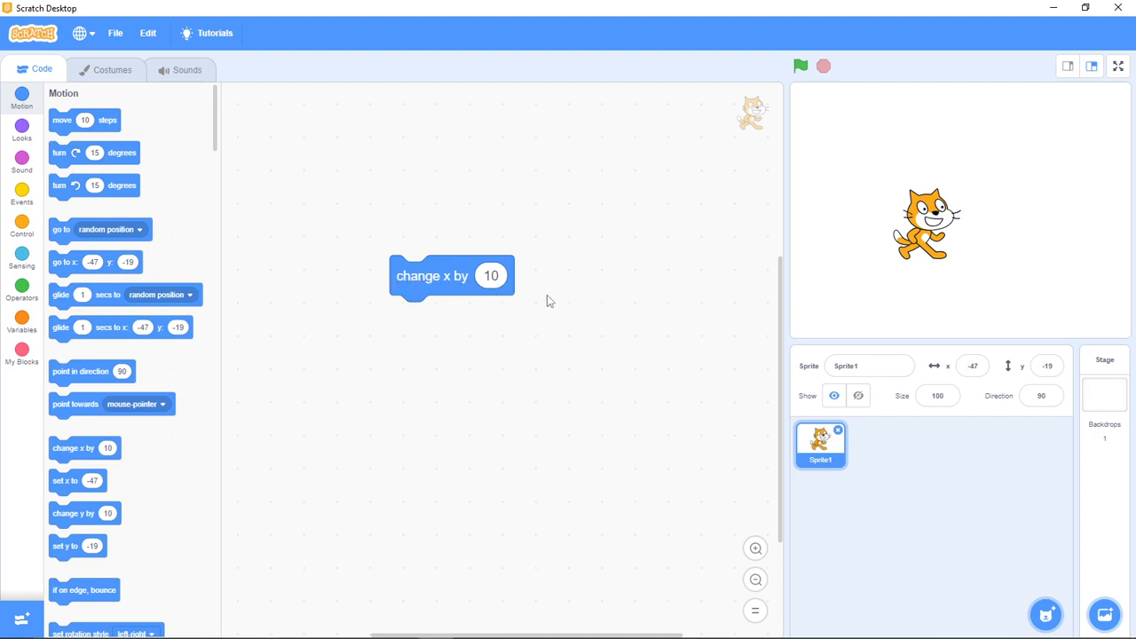
pyautogui.moveTo(1056, 533)
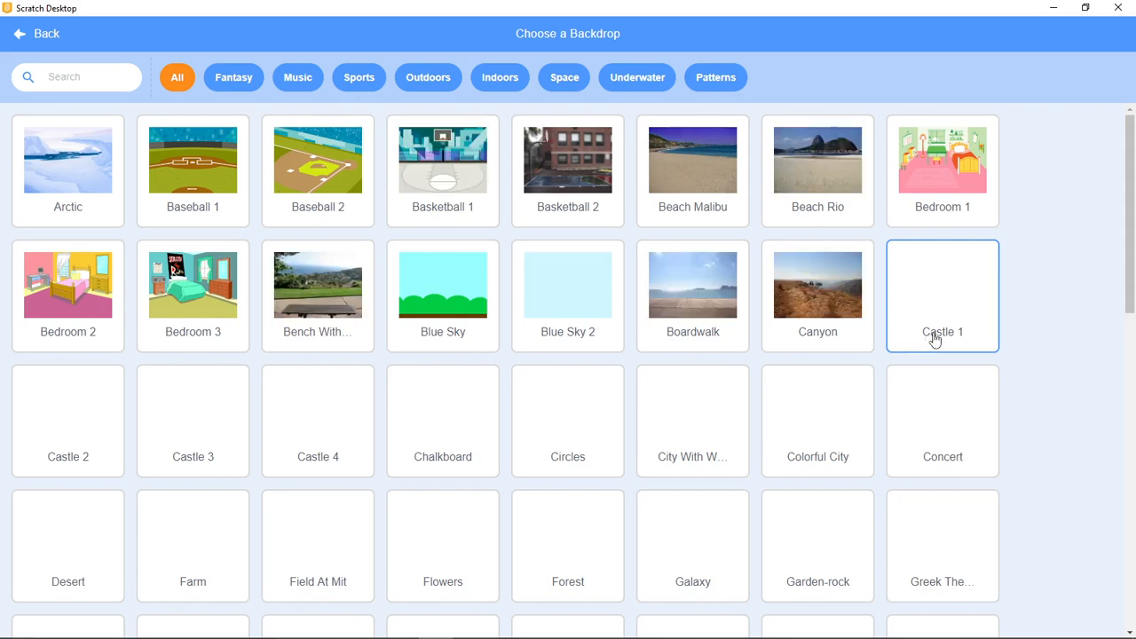
# Choose the Xy-grid picture from the library as the stage backdrop.
pyautogui.scroll(-3)
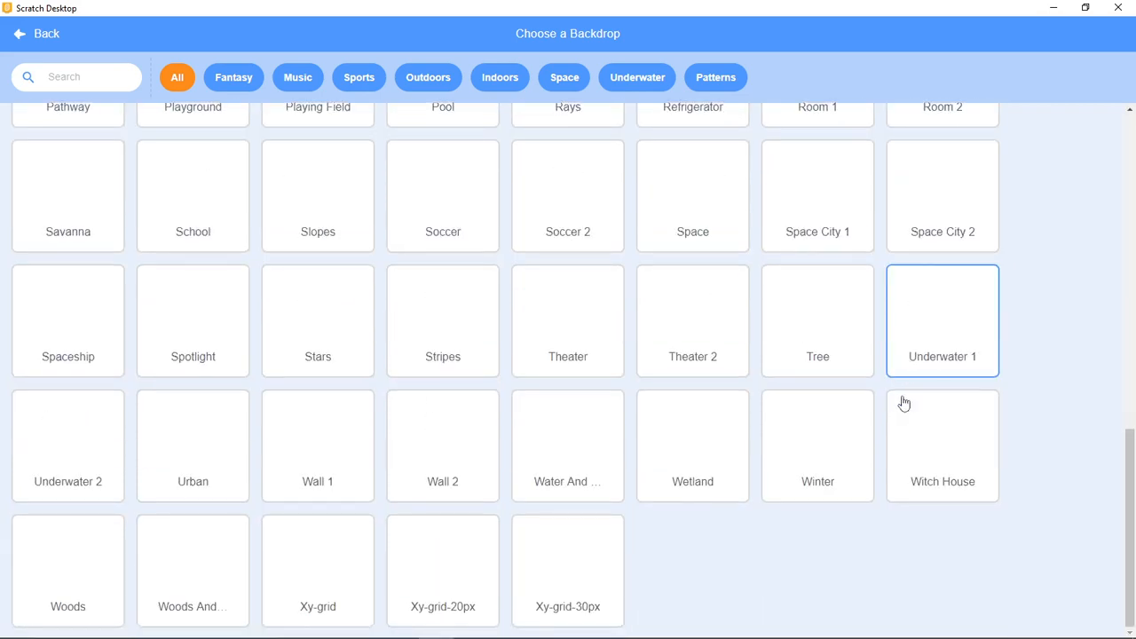
pyautogui.moveTo(661, 535)
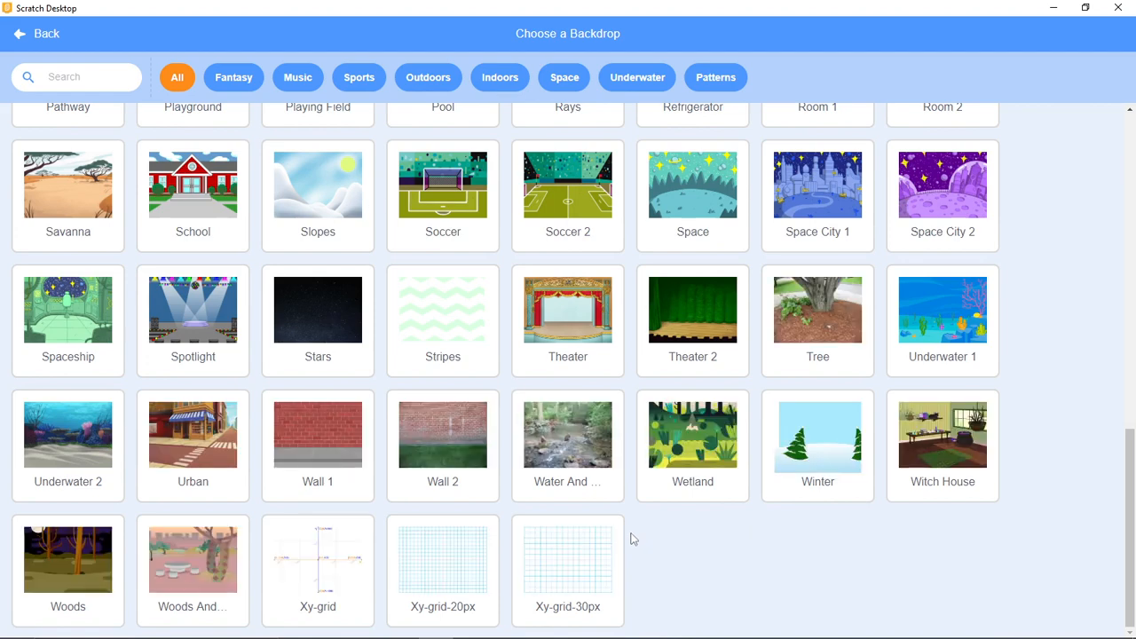
pyautogui.click(36, 32)
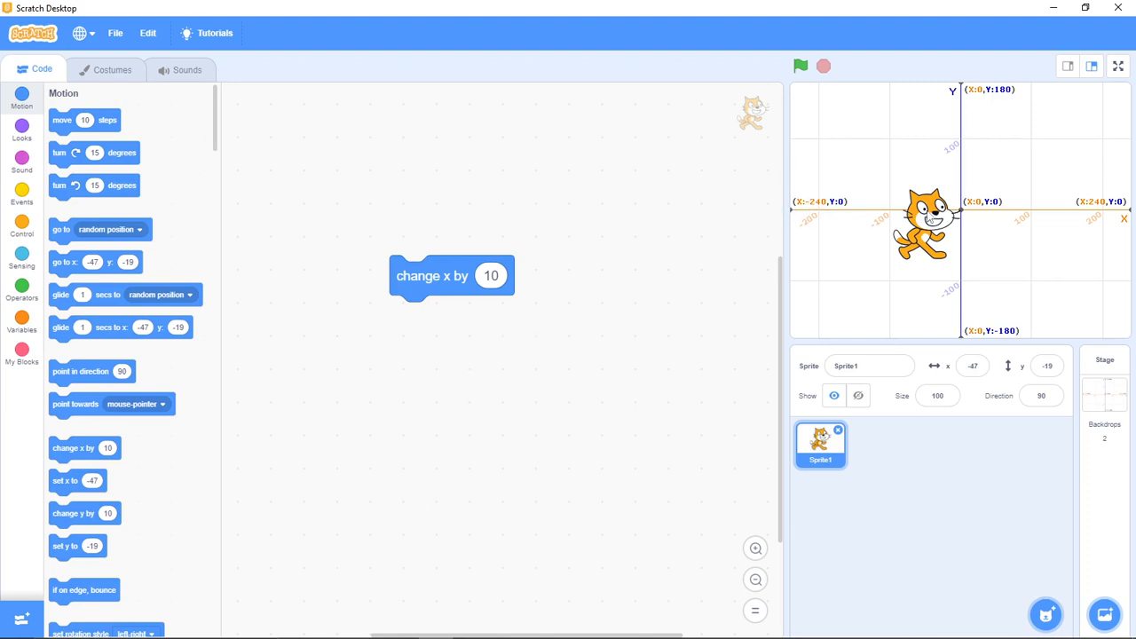
pyautogui.moveTo(1074, 217)
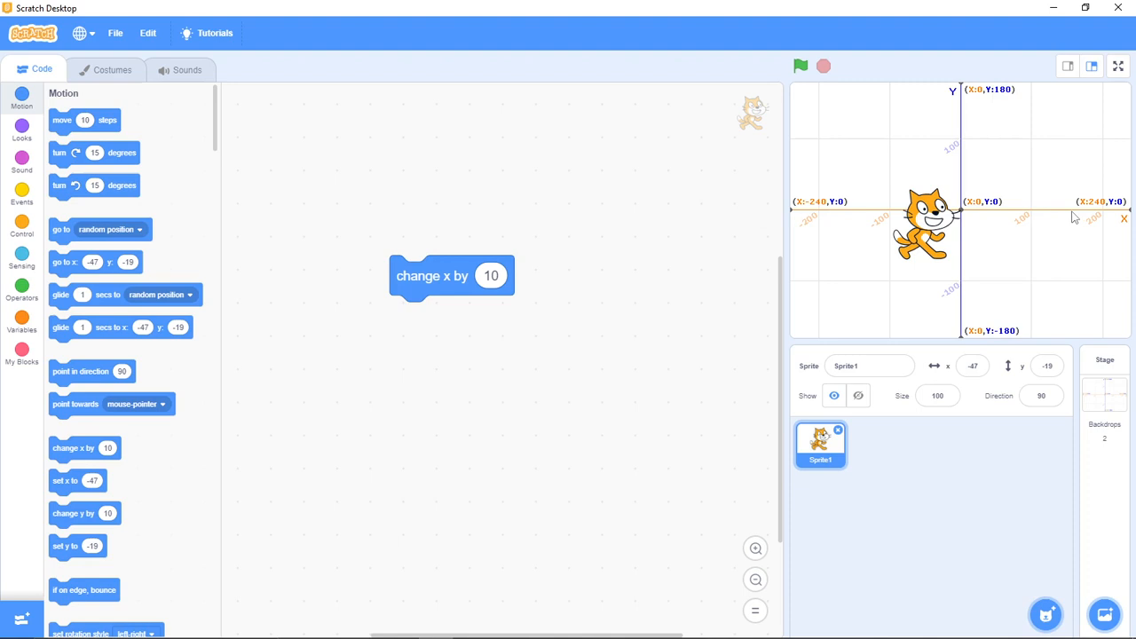
pyautogui.moveTo(1099, 213)
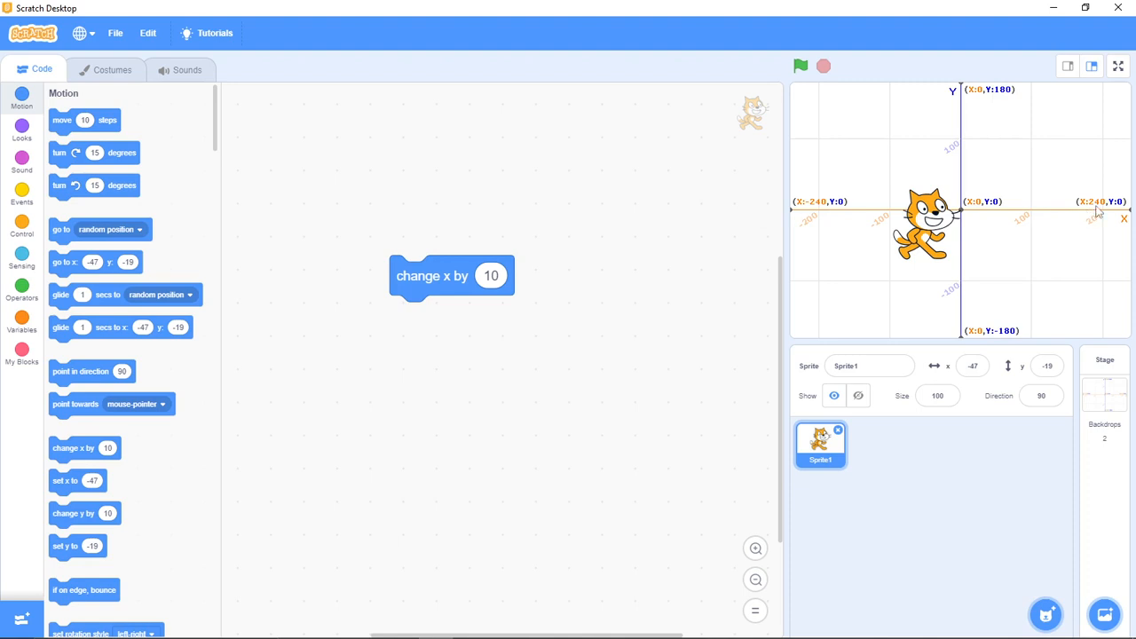
pyautogui.moveTo(835, 206)
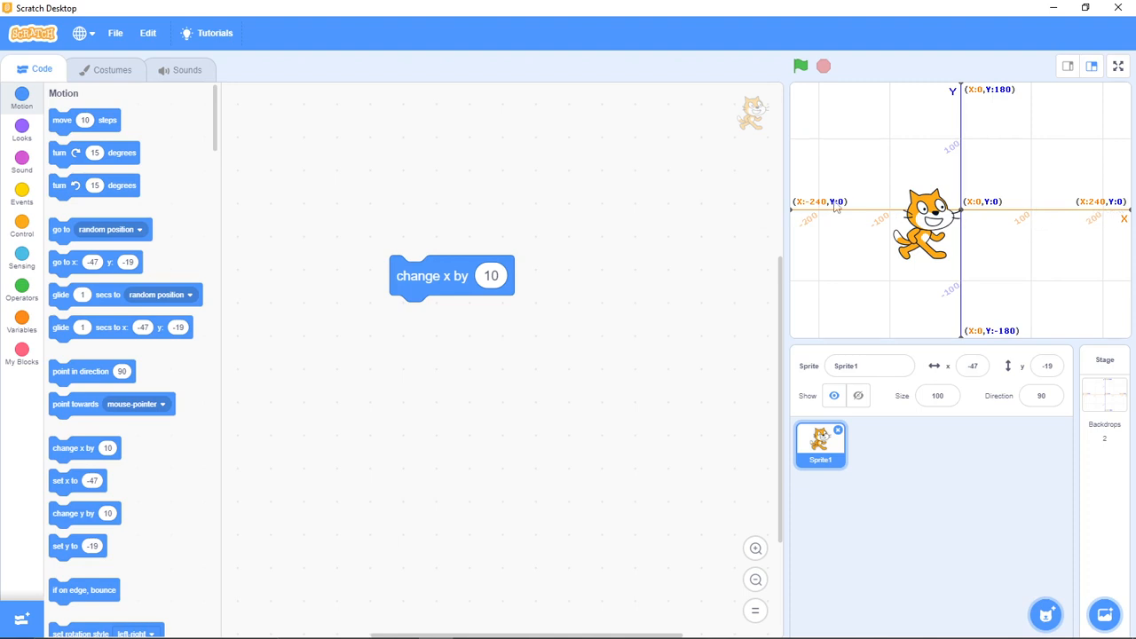
pyautogui.moveTo(973, 225)
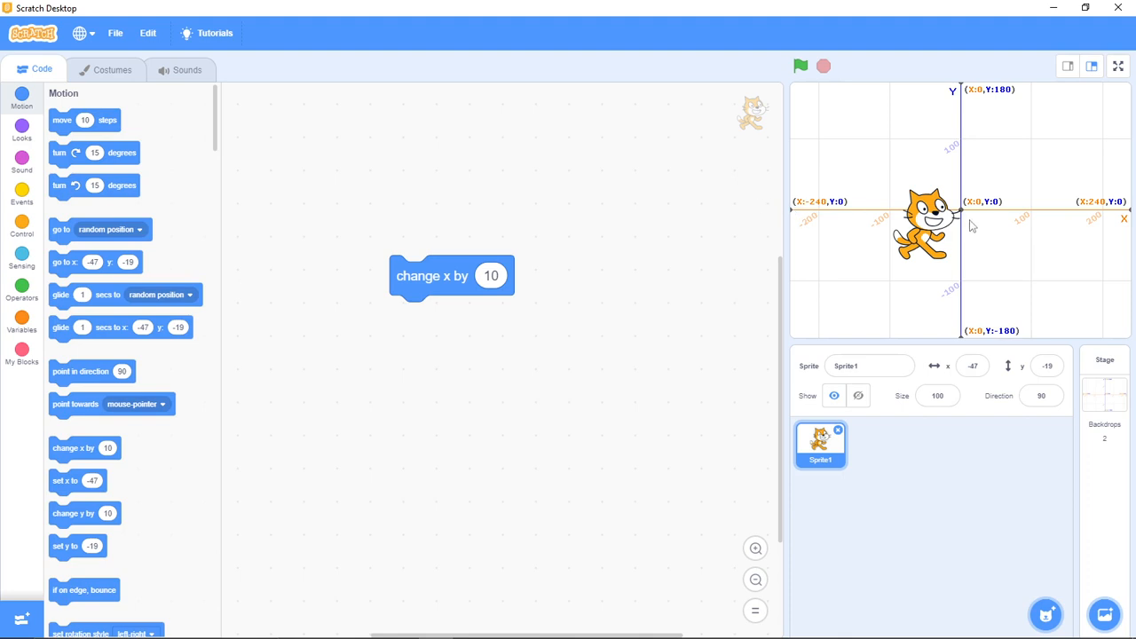
pyautogui.moveTo(816, 209)
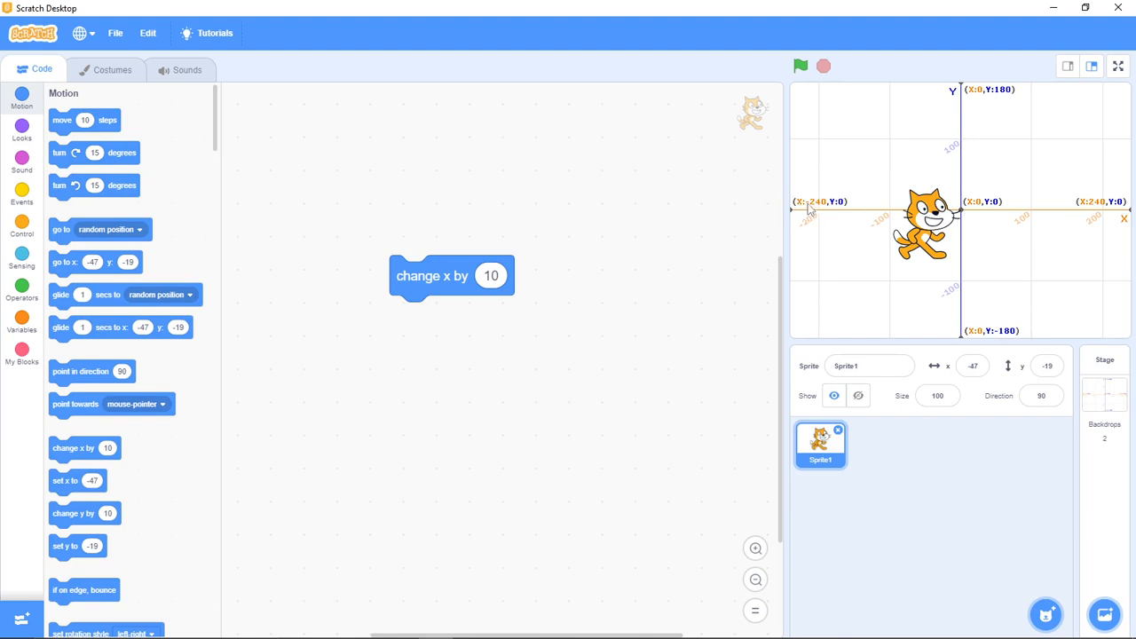
pyautogui.moveTo(973, 210)
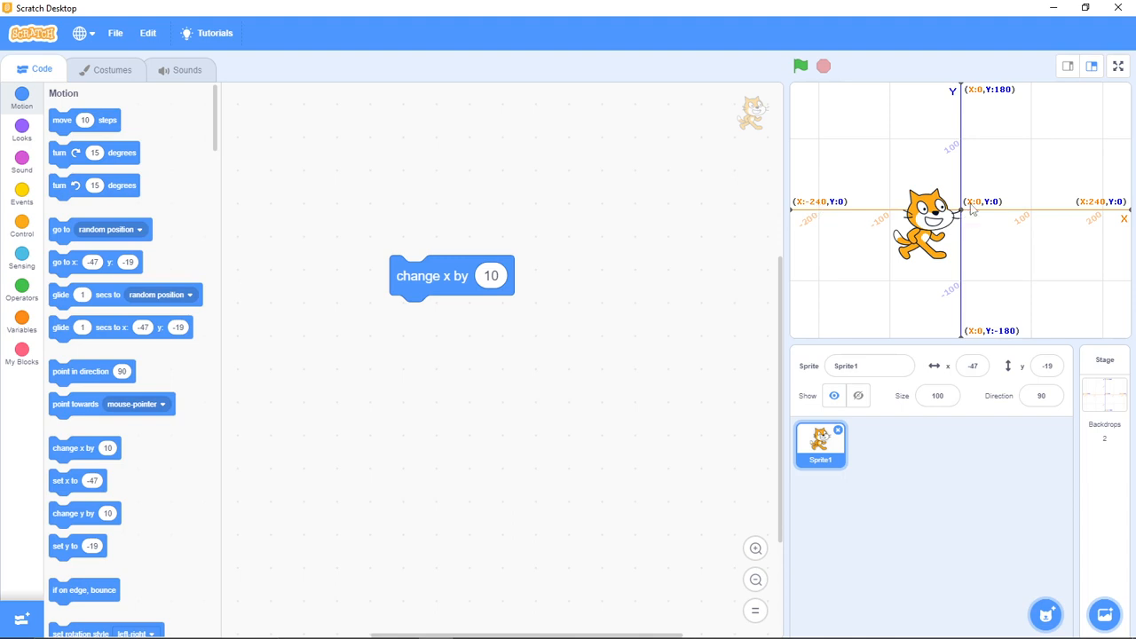
pyautogui.moveTo(958, 89)
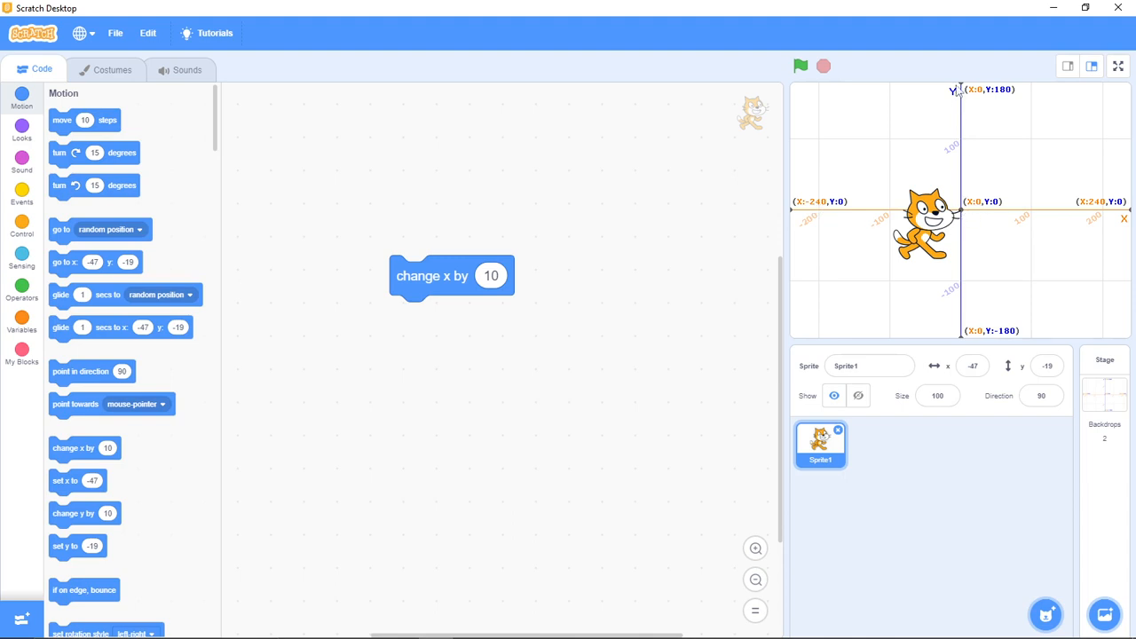
pyautogui.moveTo(988, 8)
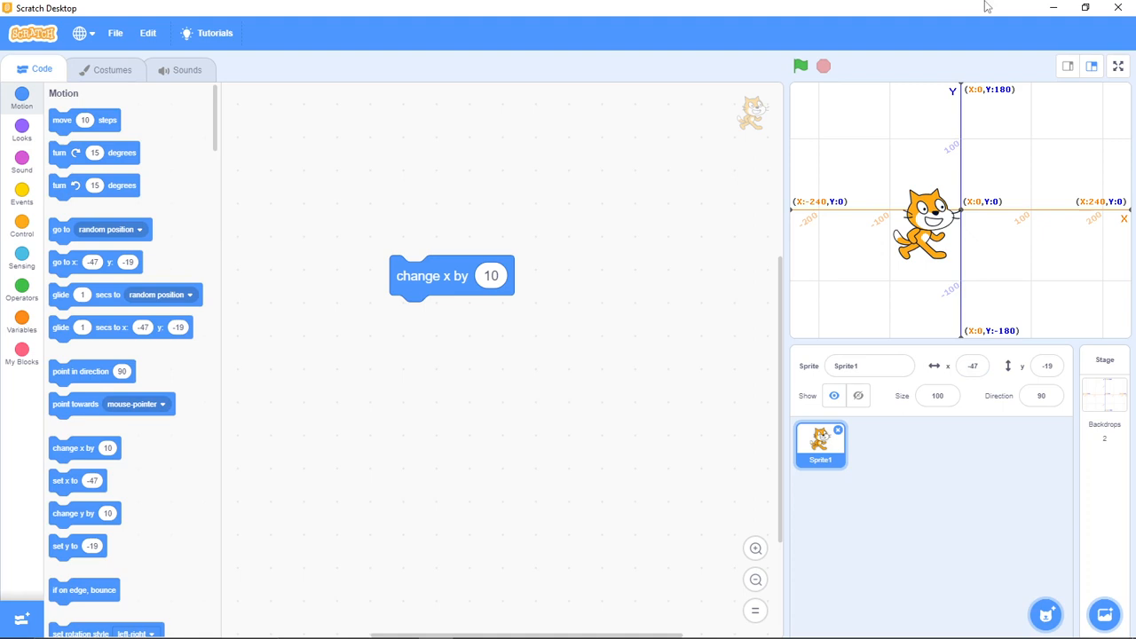
pyautogui.moveTo(968, 99)
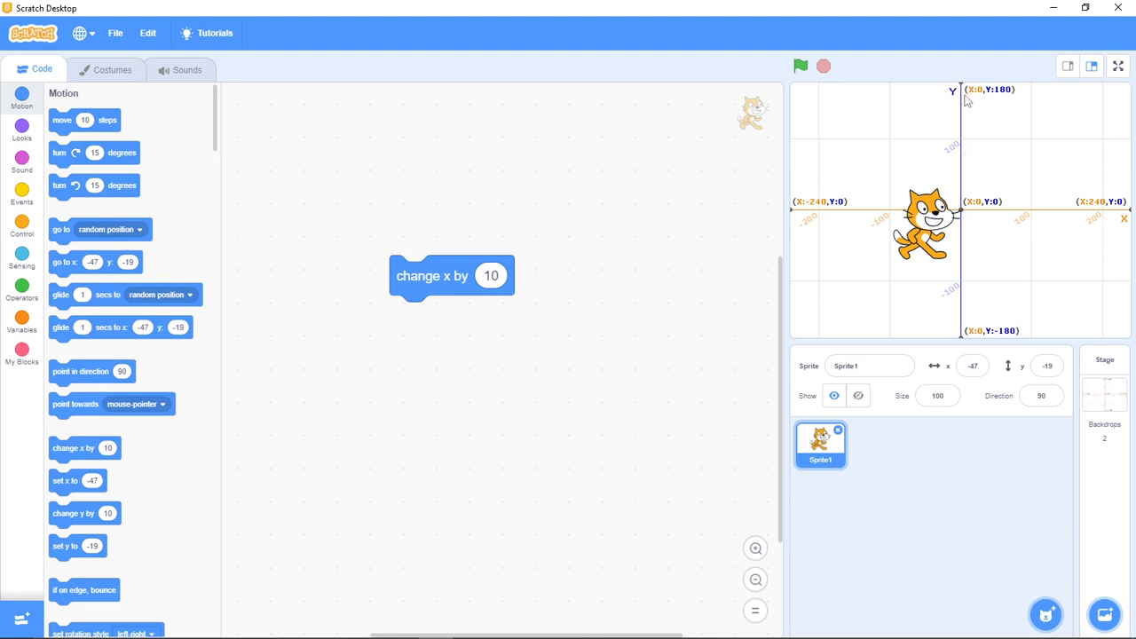
pyautogui.moveTo(1005, 92)
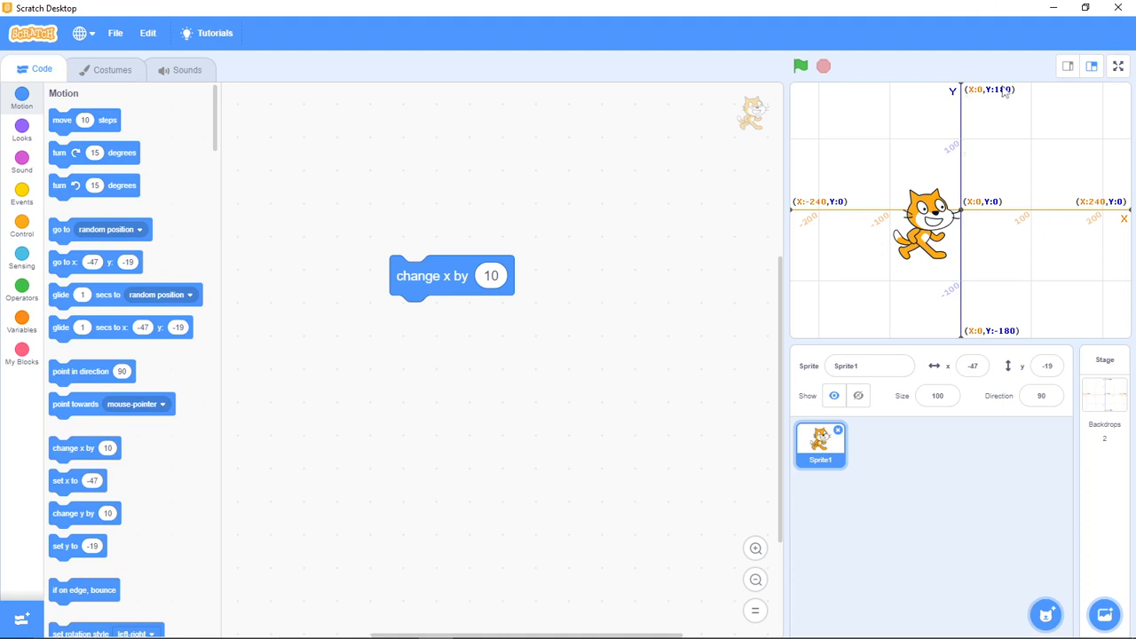
pyautogui.moveTo(1001, 100)
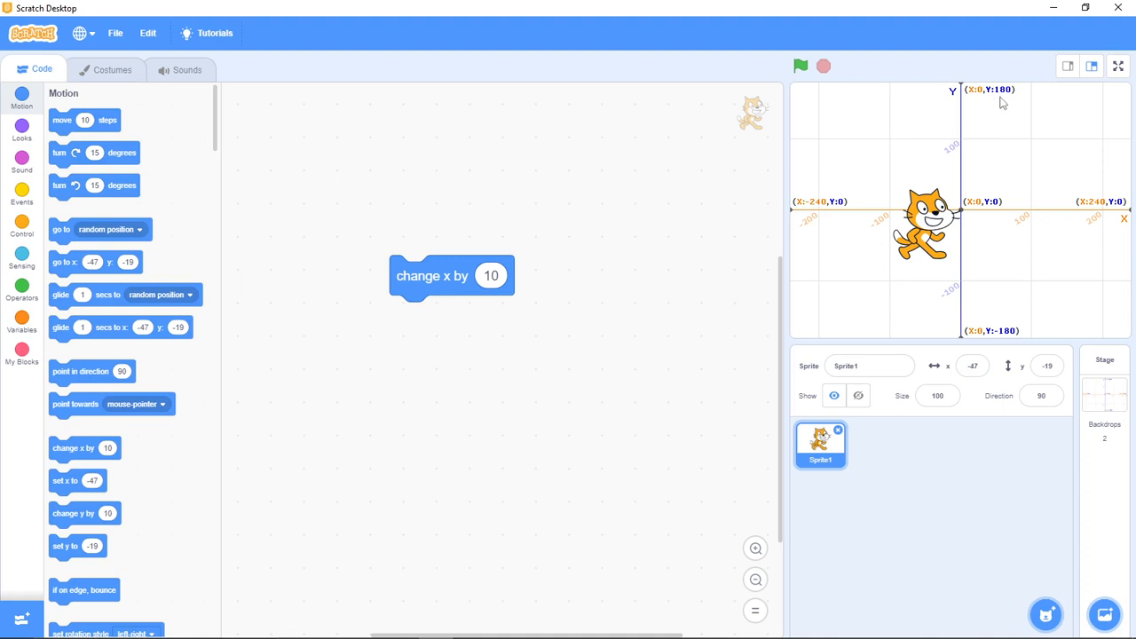
pyautogui.moveTo(1002, 343)
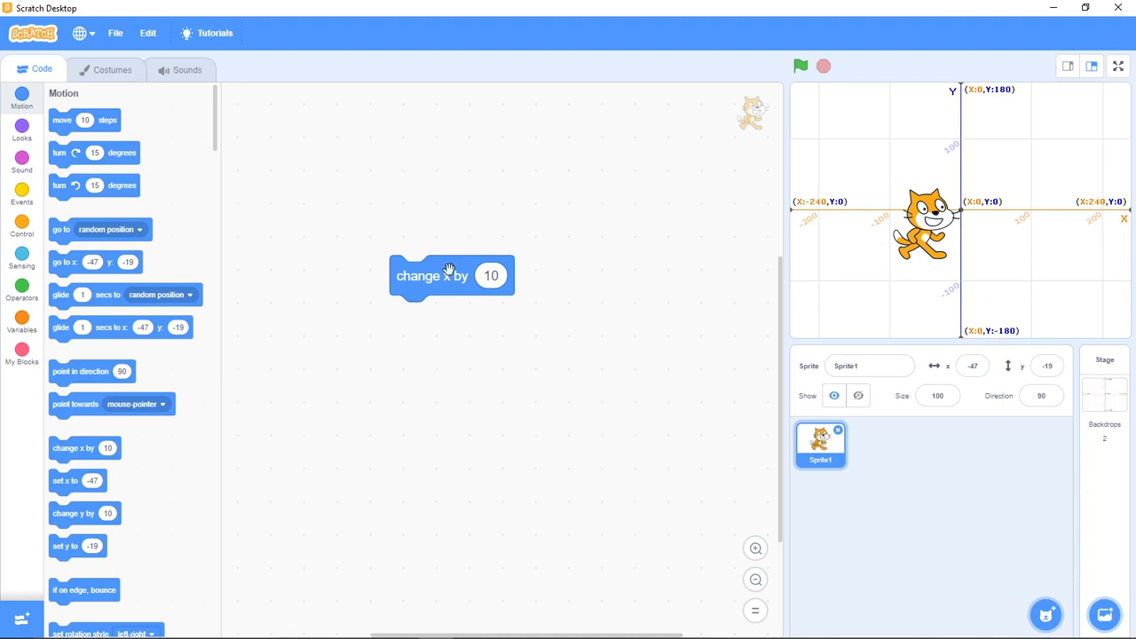
pyautogui.moveTo(434, 288)
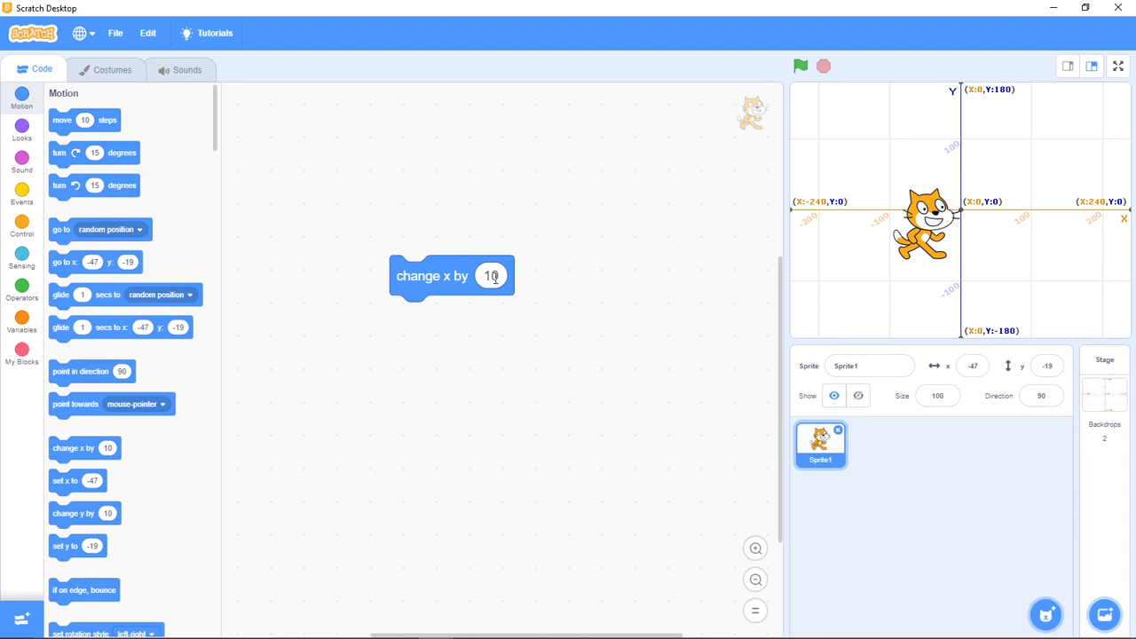
# Set the block to 'change x by 5' and run it repeatedly, moving the cat right to x=193.
pyautogui.write('1')
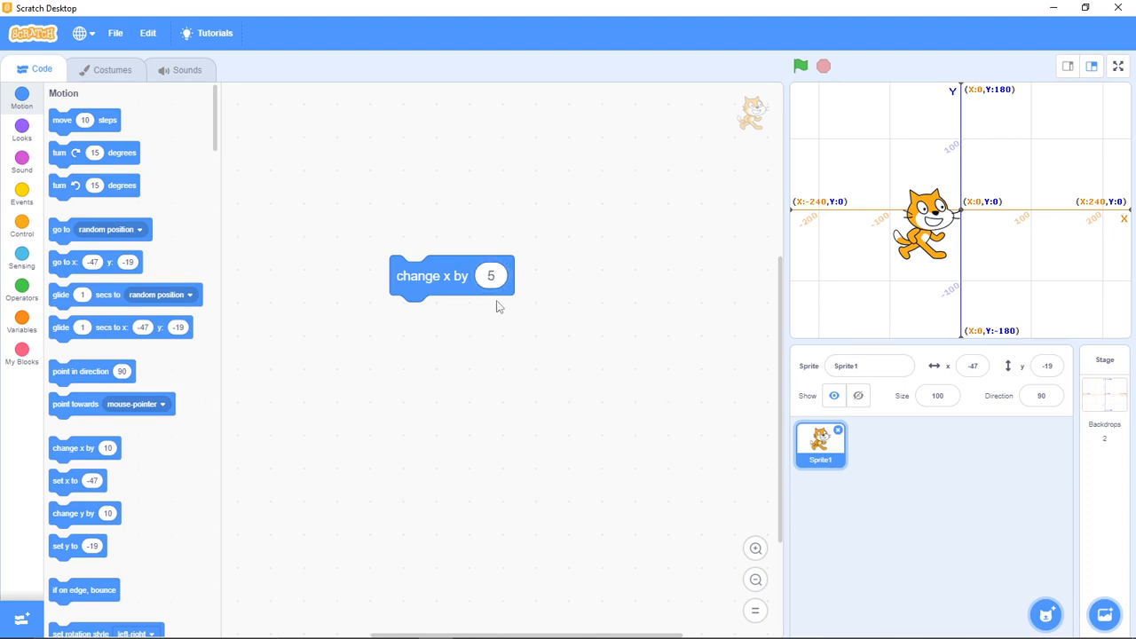
pyautogui.moveTo(587, 302)
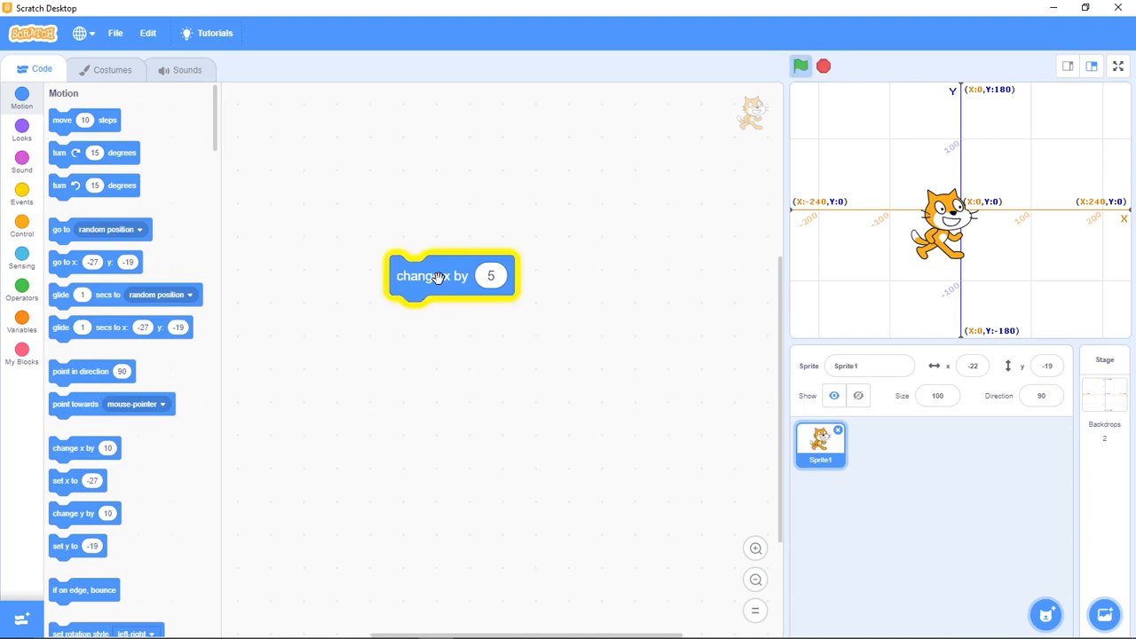
pyautogui.click(451, 277)
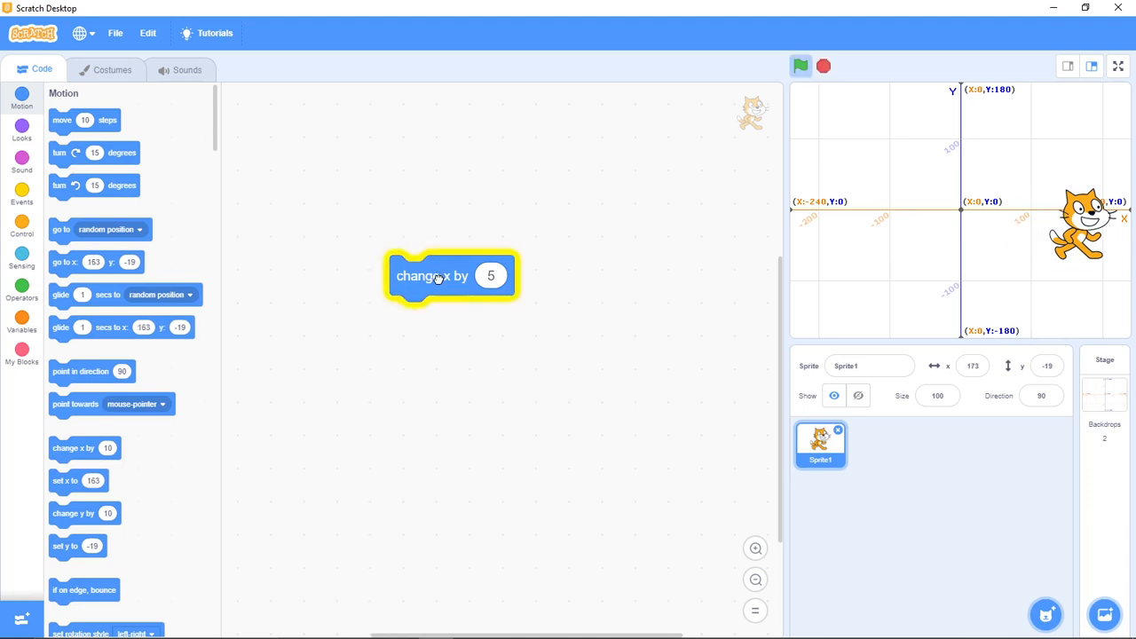
pyautogui.click(800, 66)
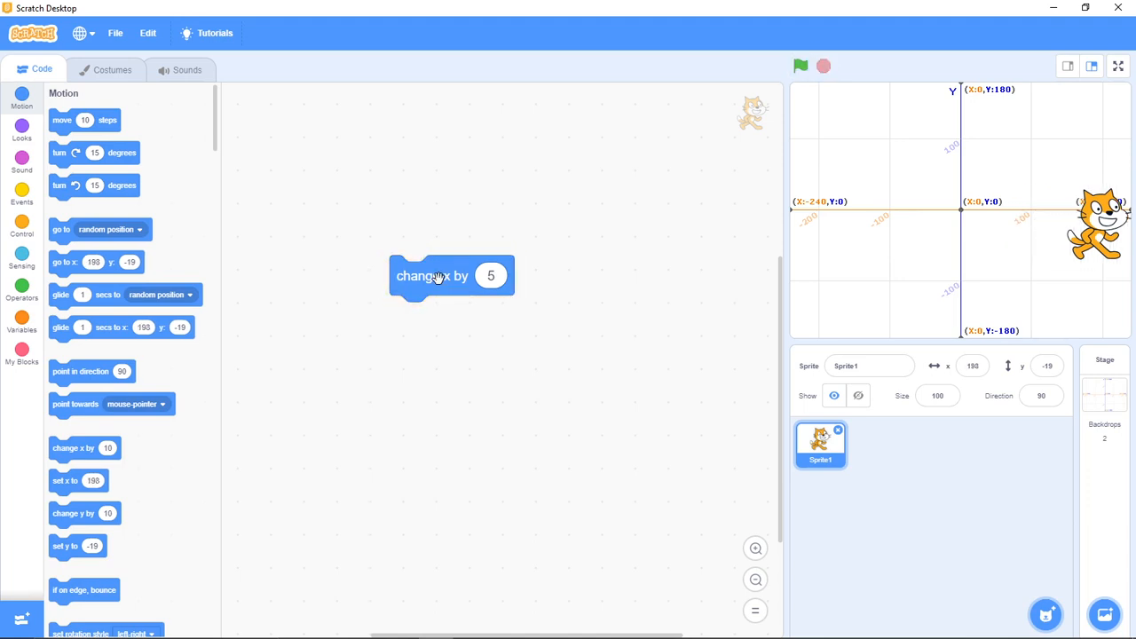
pyautogui.moveTo(1125, 169)
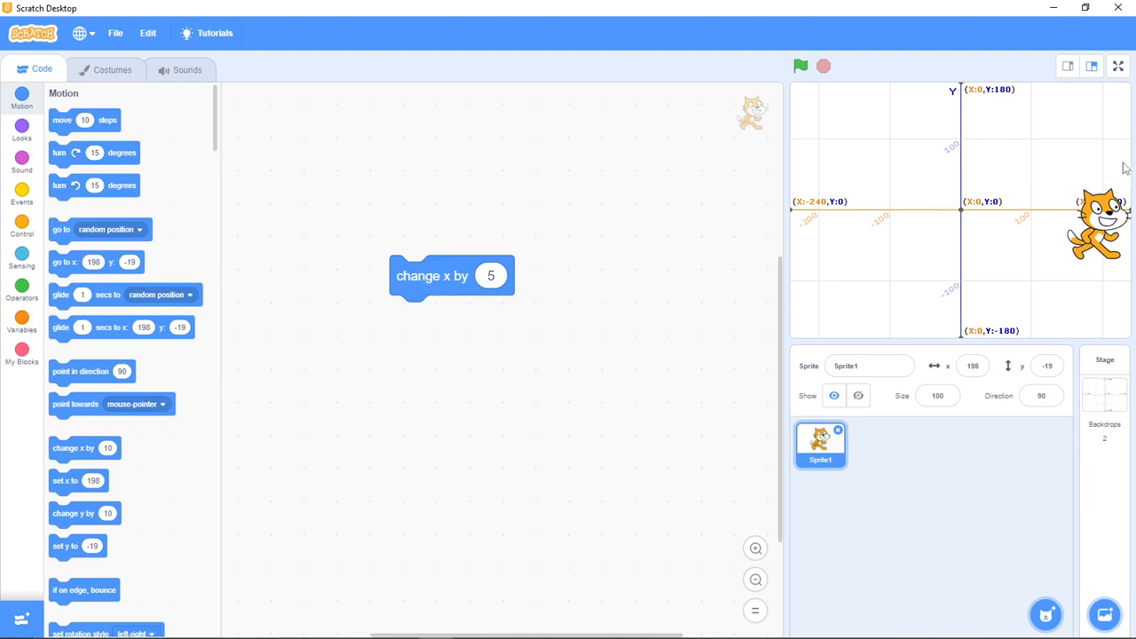
pyautogui.moveTo(981, 178)
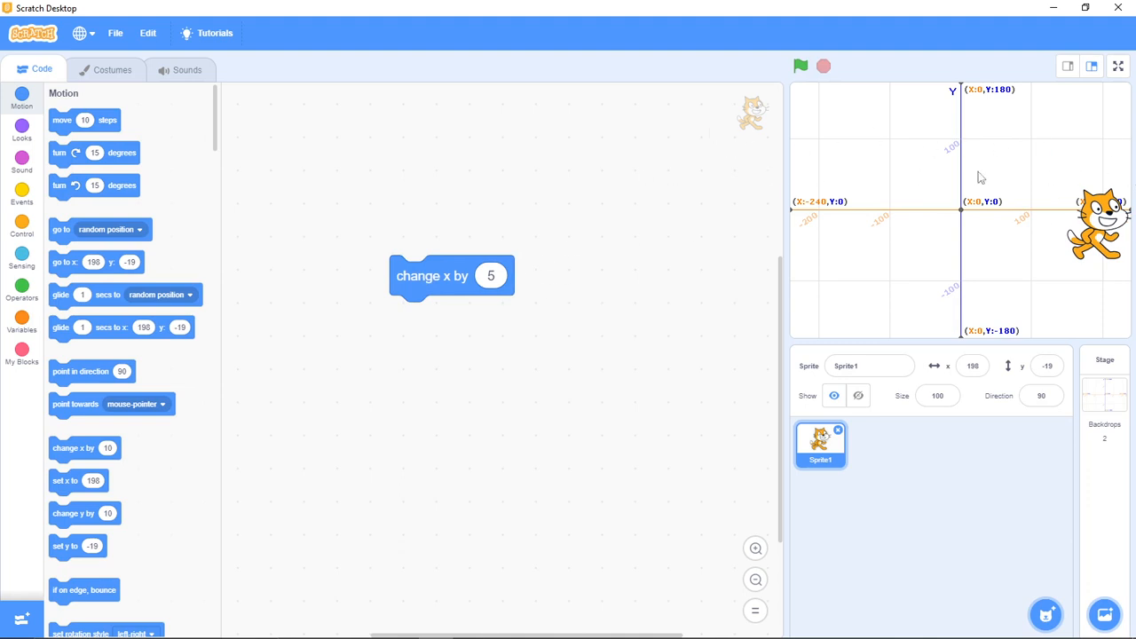
pyautogui.moveTo(802, 192)
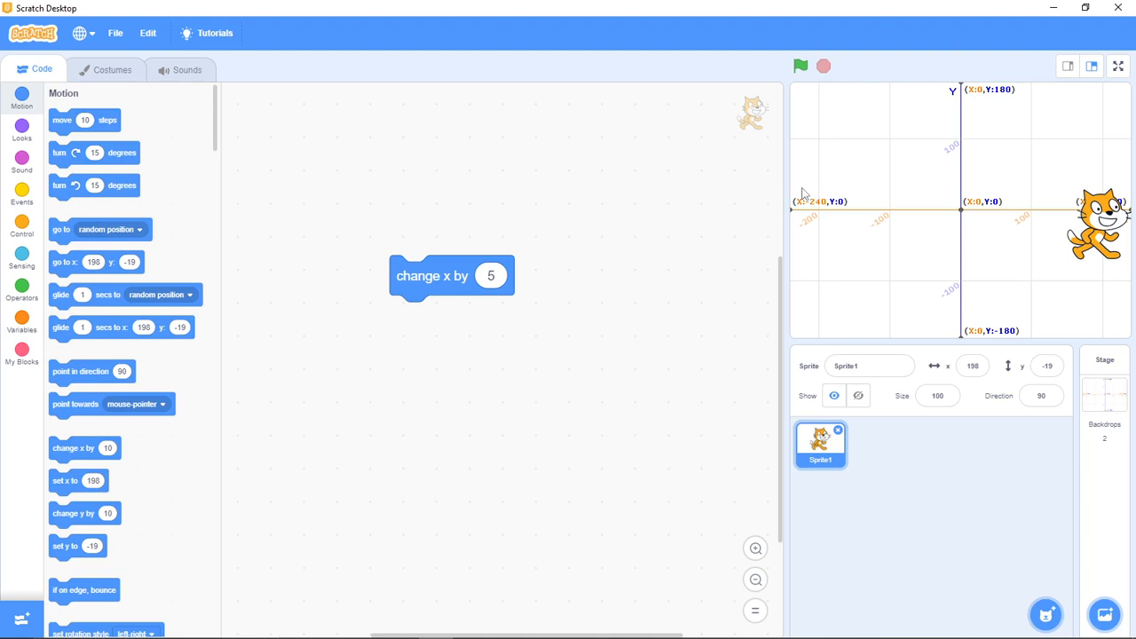
pyautogui.moveTo(514, 265)
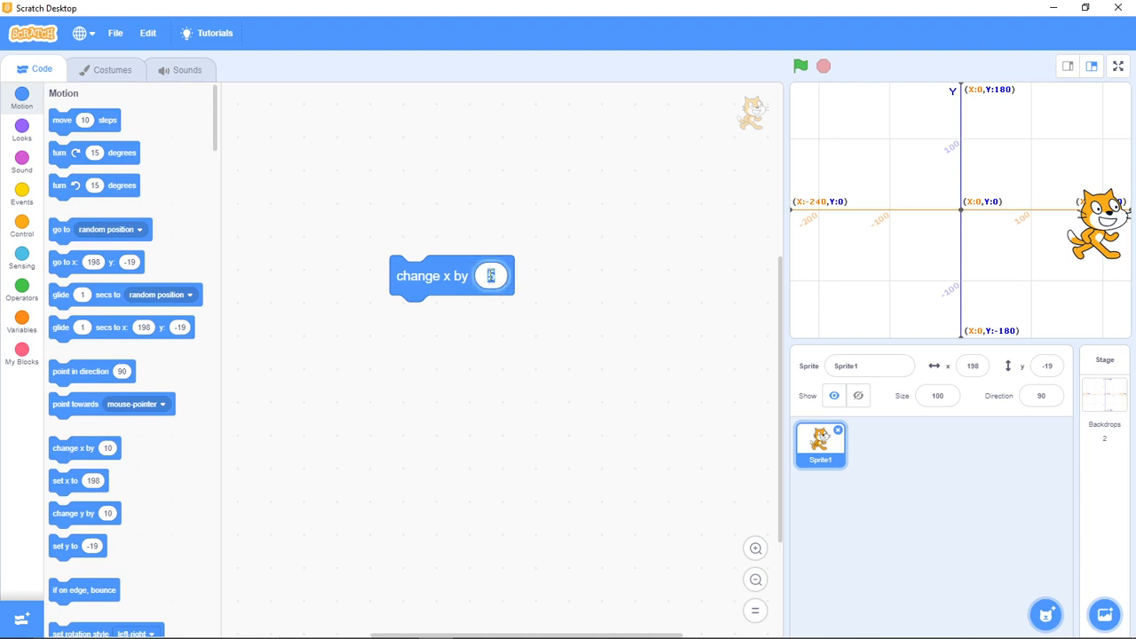
# Set the block to 'change x by -5' and run it repeatedly, walking the cat left to x=-87.
pyautogui.write('5')
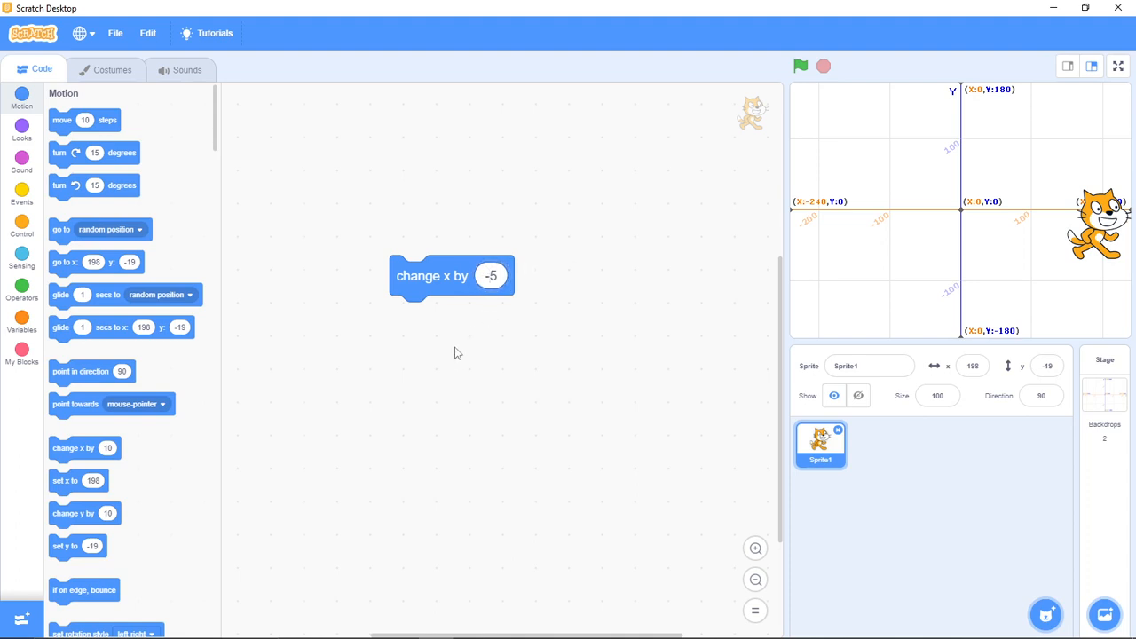
pyautogui.moveTo(433, 277)
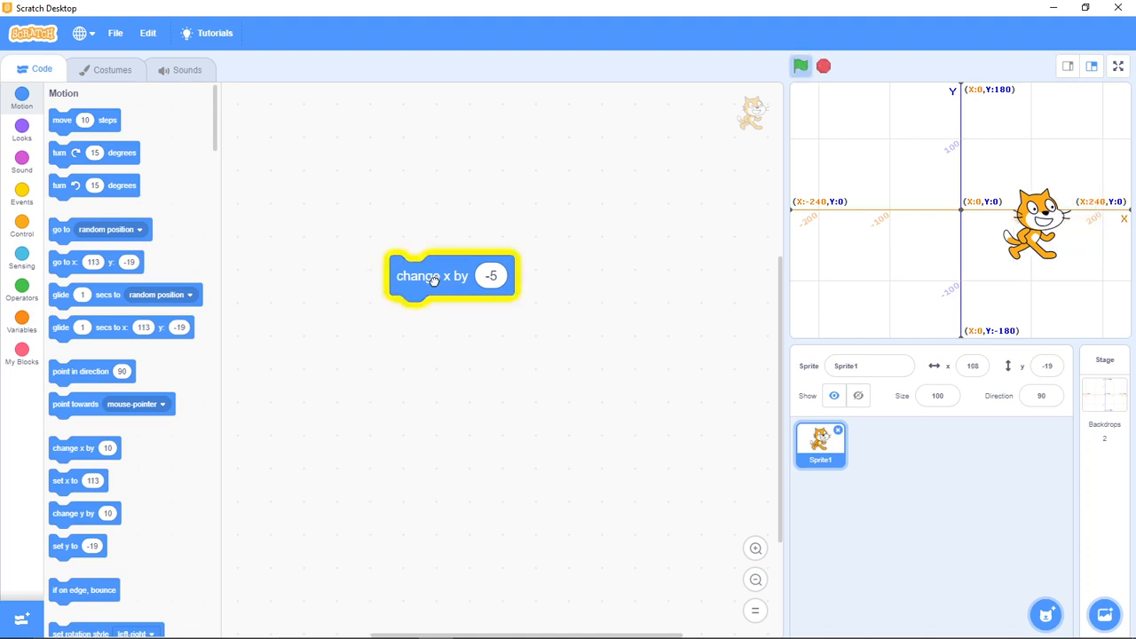
pyautogui.click(799, 66)
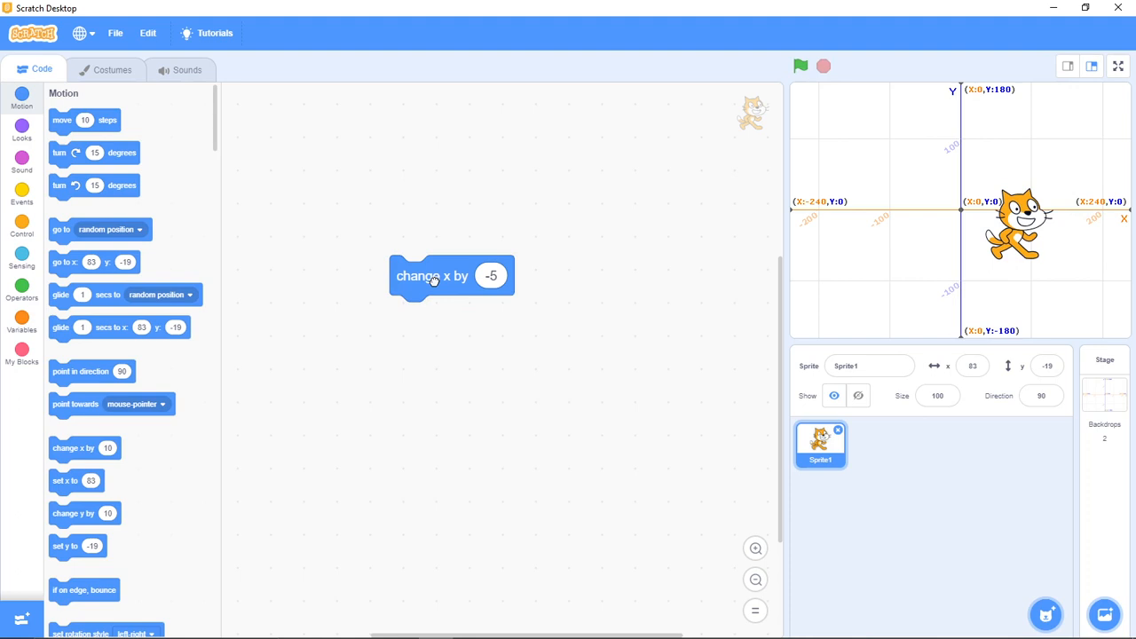
pyautogui.click(433, 275)
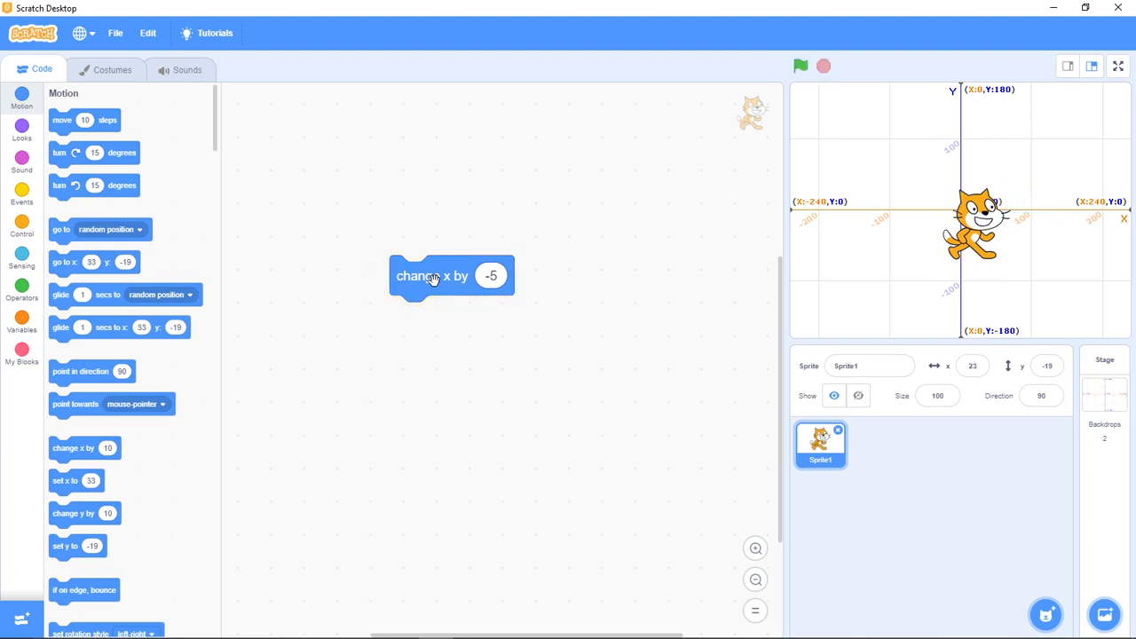
pyautogui.click(435, 277)
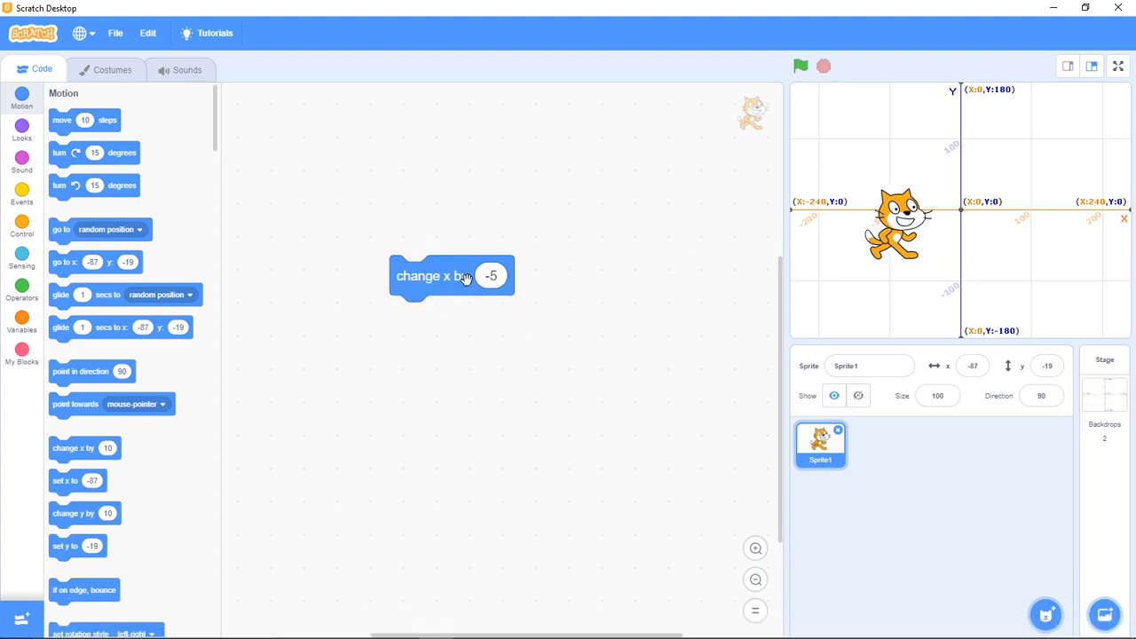
pyautogui.moveTo(507, 270)
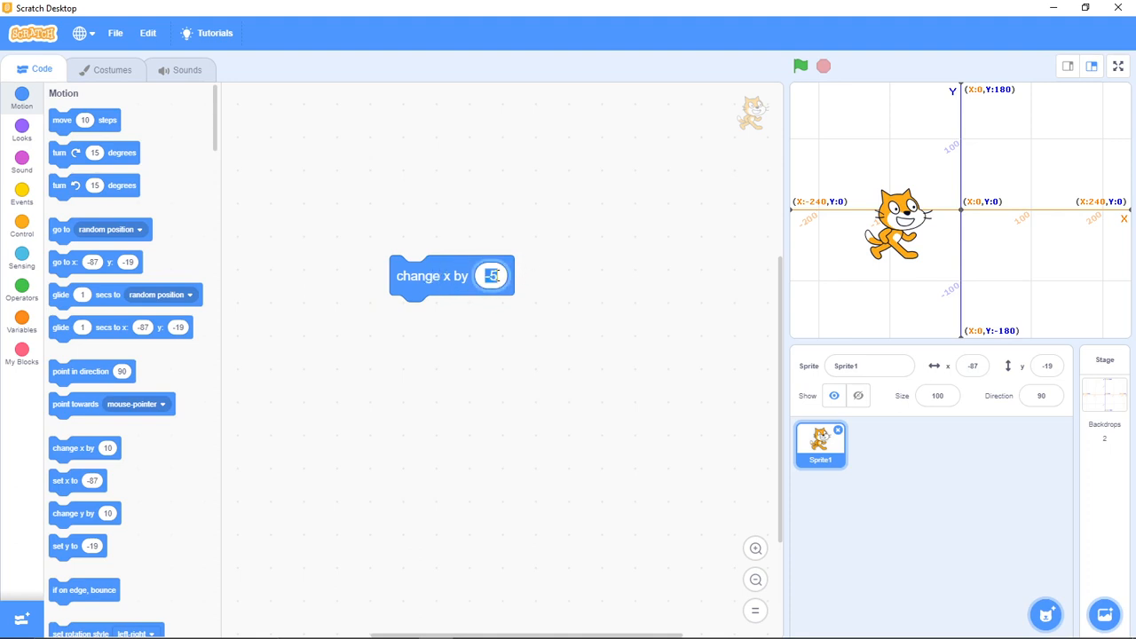
# Run the block with 60 then -60, sending the cat to x=273 and x=-273, then delete it.
pyautogui.write('60')
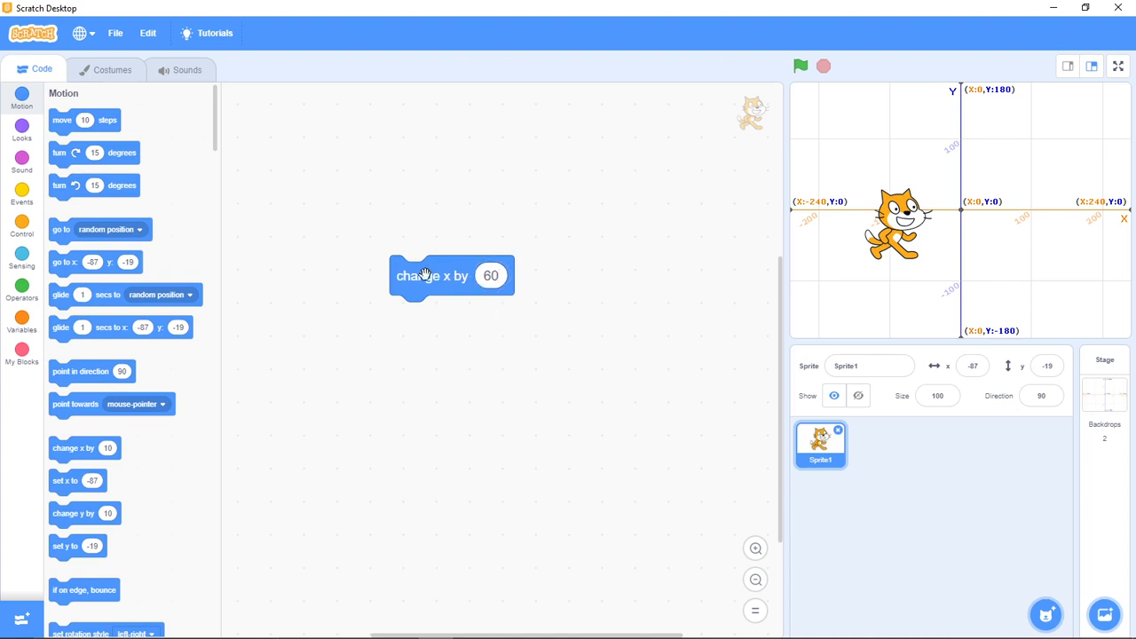
pyautogui.click(433, 275)
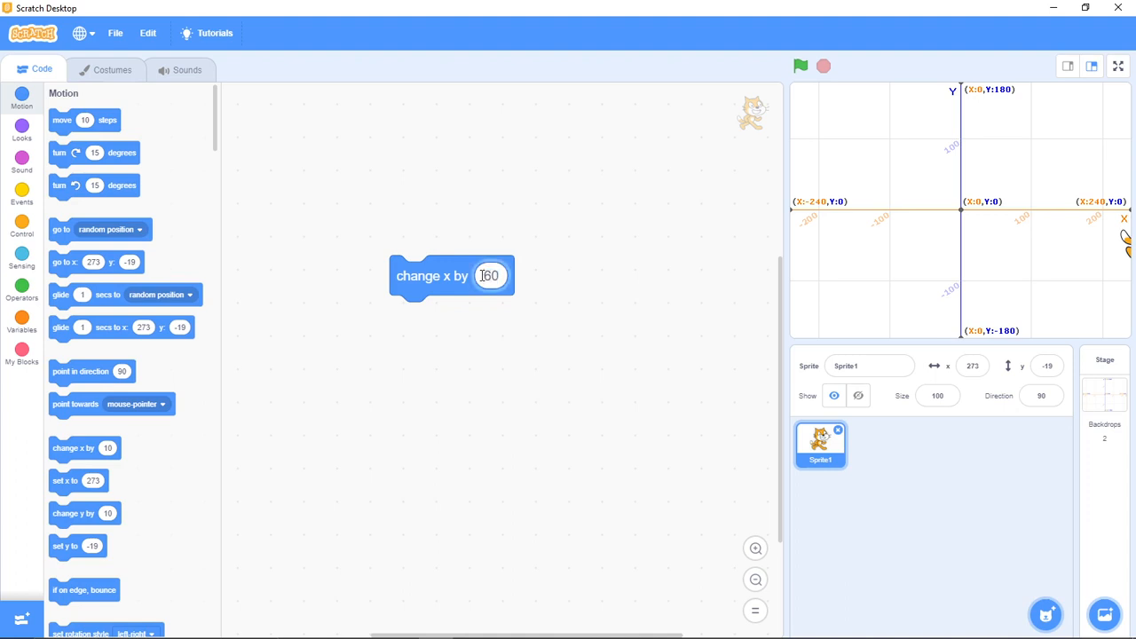
pyautogui.write('-60')
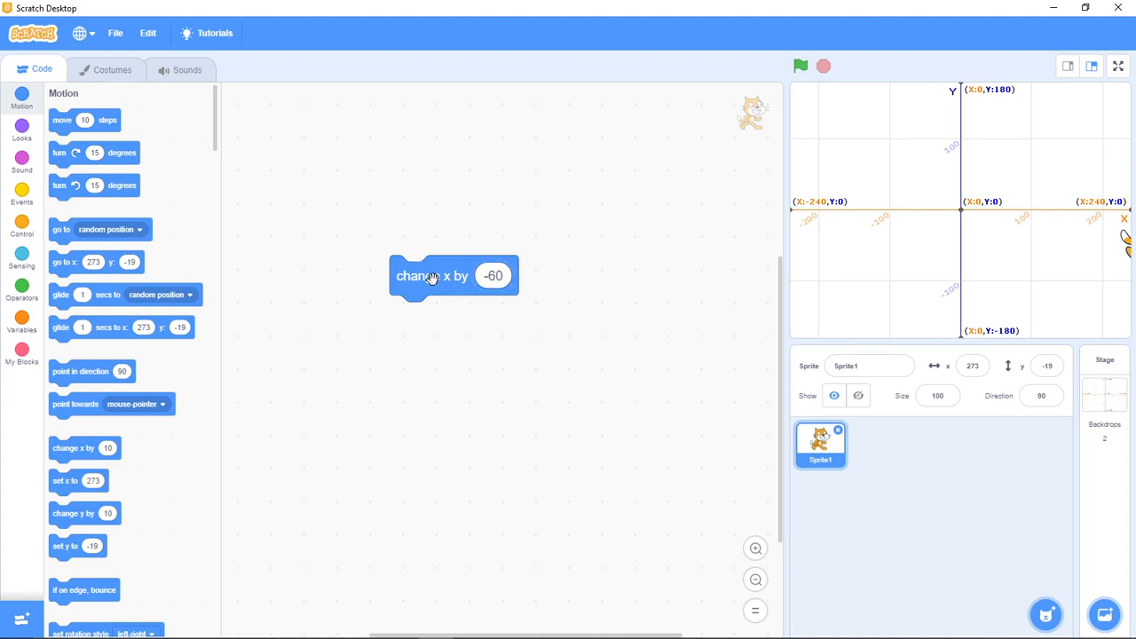
pyautogui.click(433, 275)
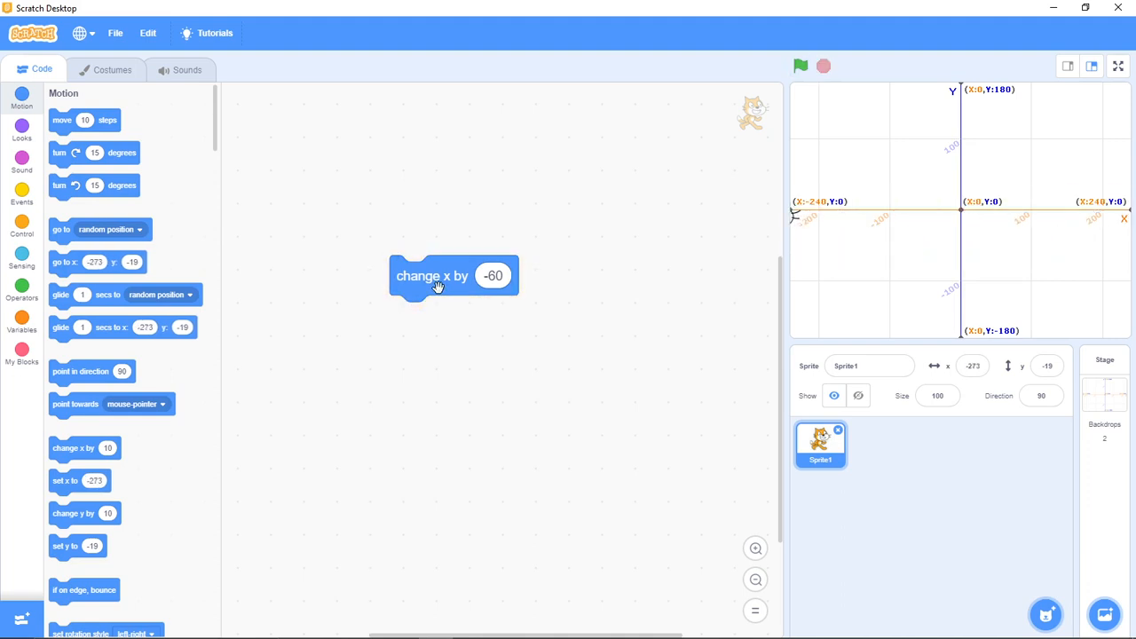
pyautogui.moveTo(435, 275); pyautogui.dragTo(257, 312)
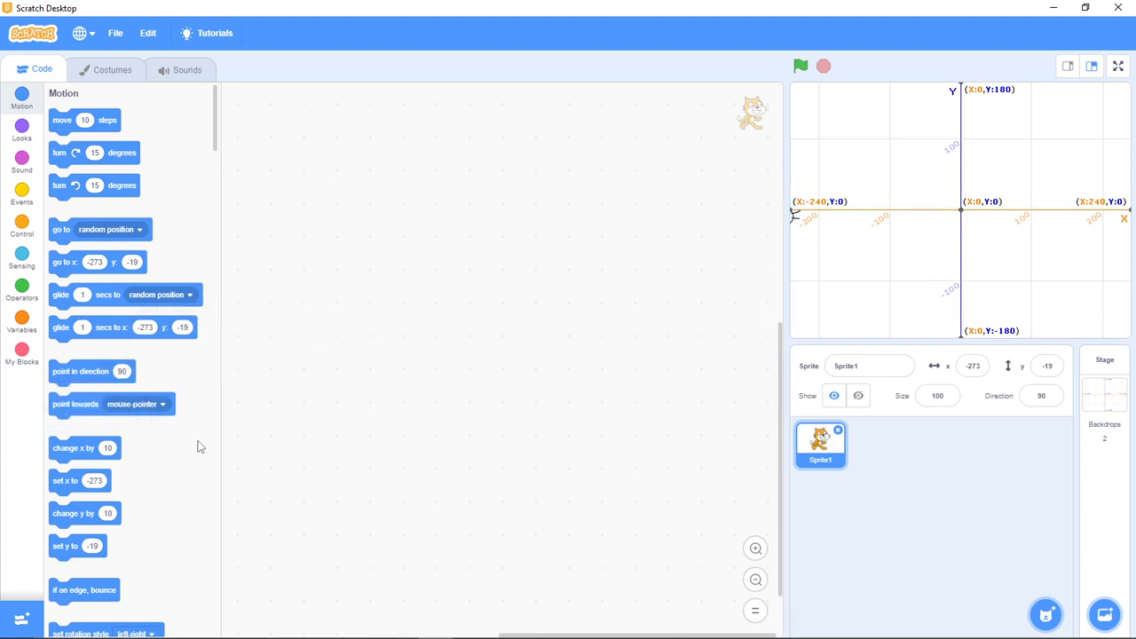
pyautogui.moveTo(72, 519)
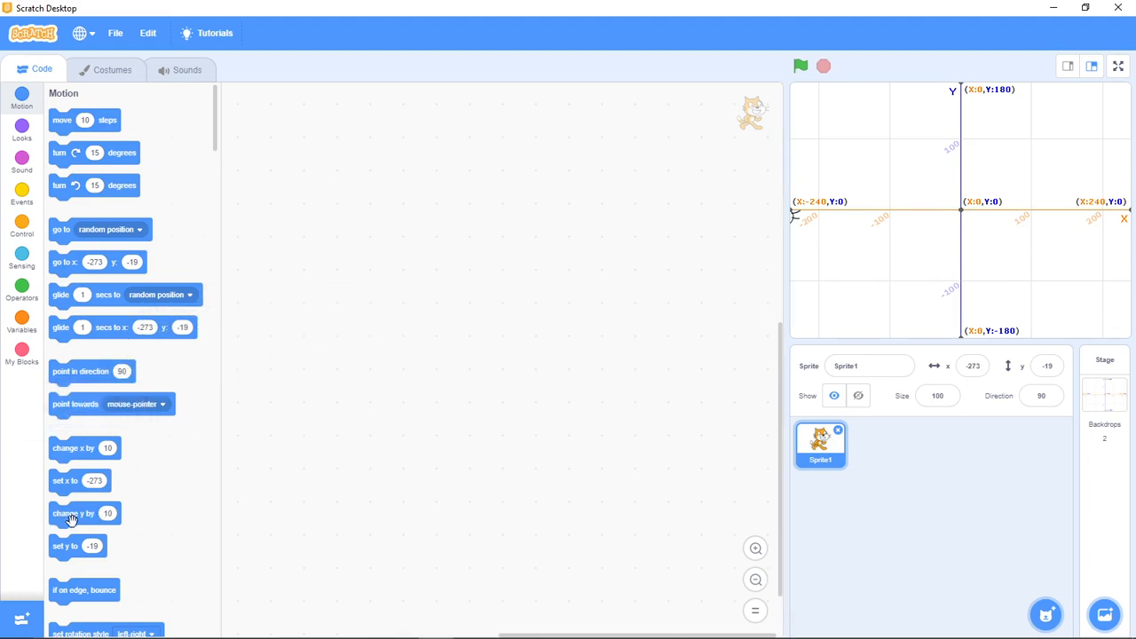
# Place a 'change y by 10' block in the empty code area.
pyautogui.moveTo(85, 514); pyautogui.dragTo(511, 346)
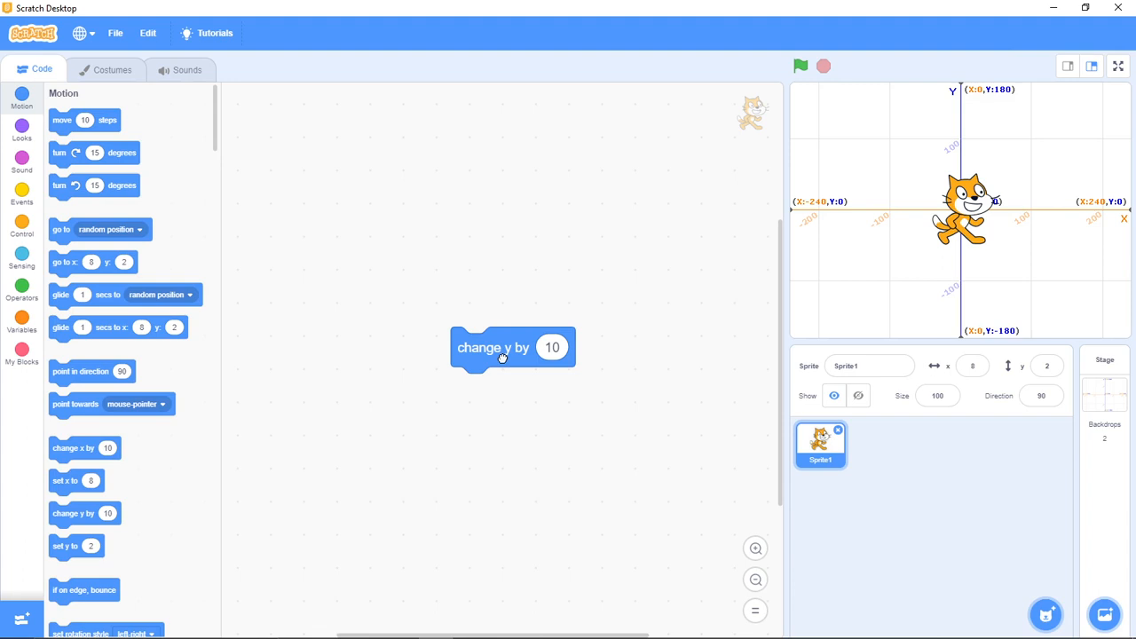
# Run 'change y by 10' repeatedly, lifting the cat to y=152.
pyautogui.click(494, 346)
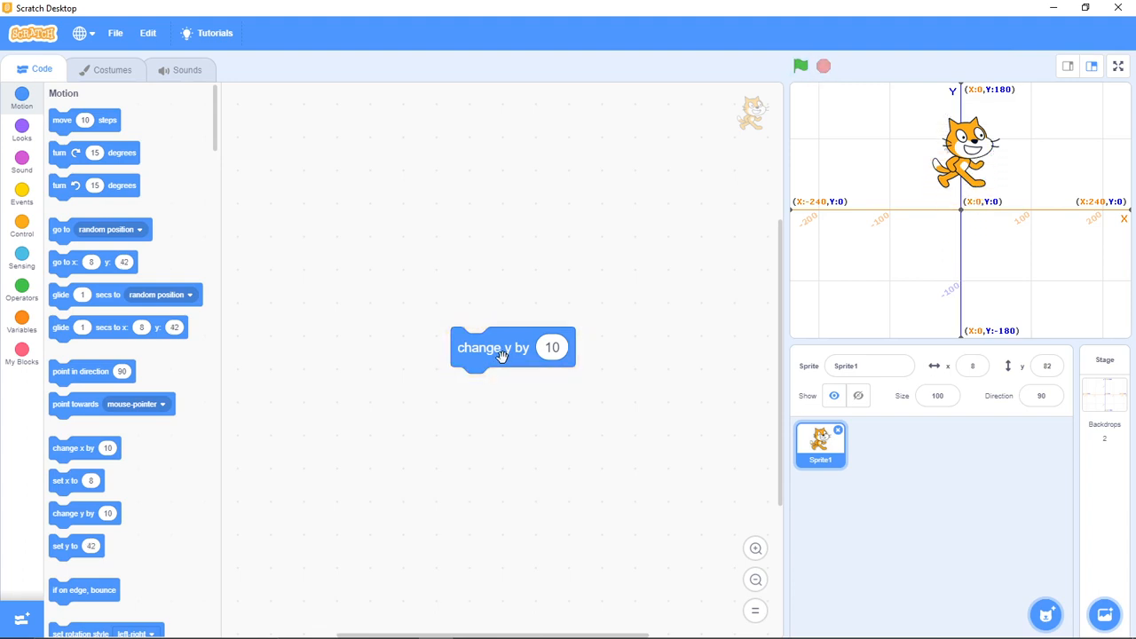
pyautogui.click(494, 347)
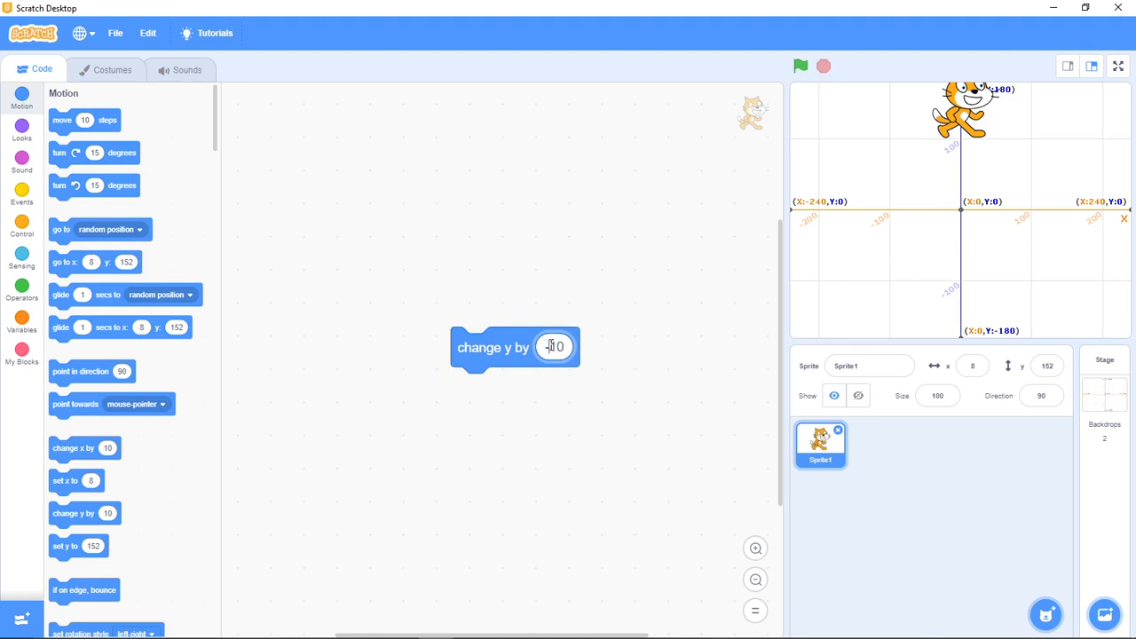
# Set the block to 'change y by -10' and run it repeatedly, lowering the cat to y=-150.
pyautogui.write('-10')
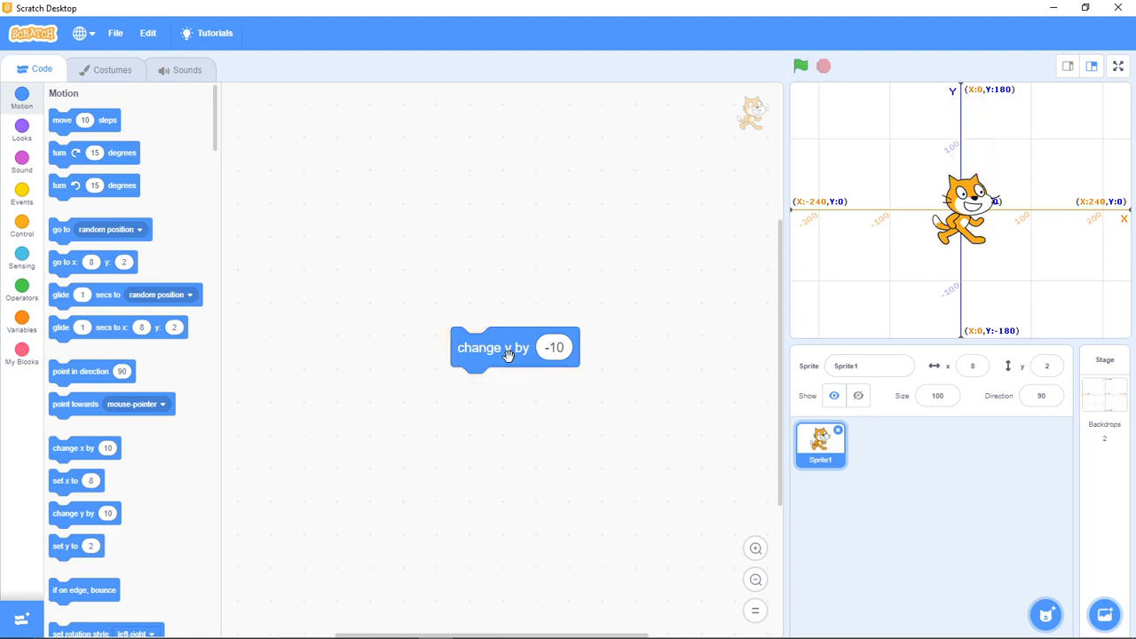
pyautogui.click(515, 346)
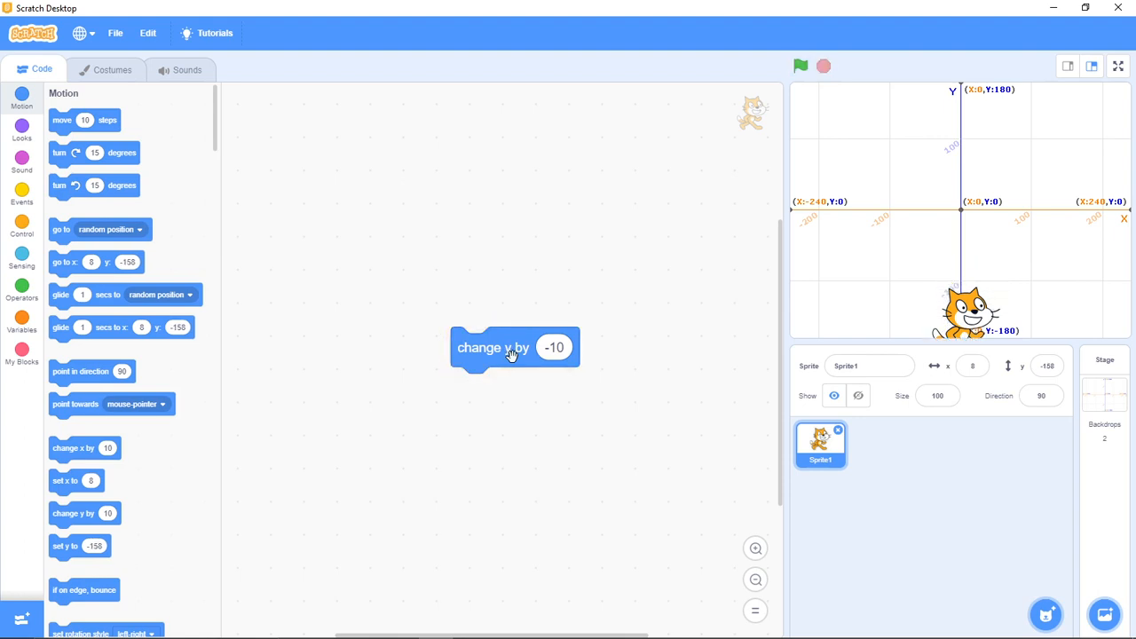
pyautogui.moveTo(483, 362)
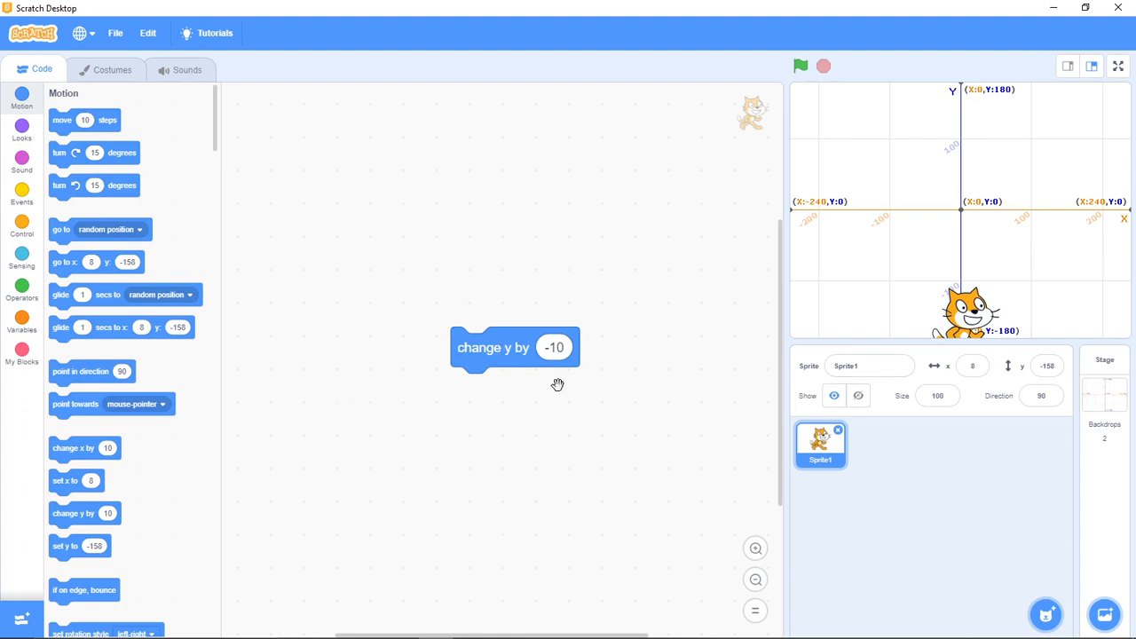
pyautogui.moveTo(635, 368)
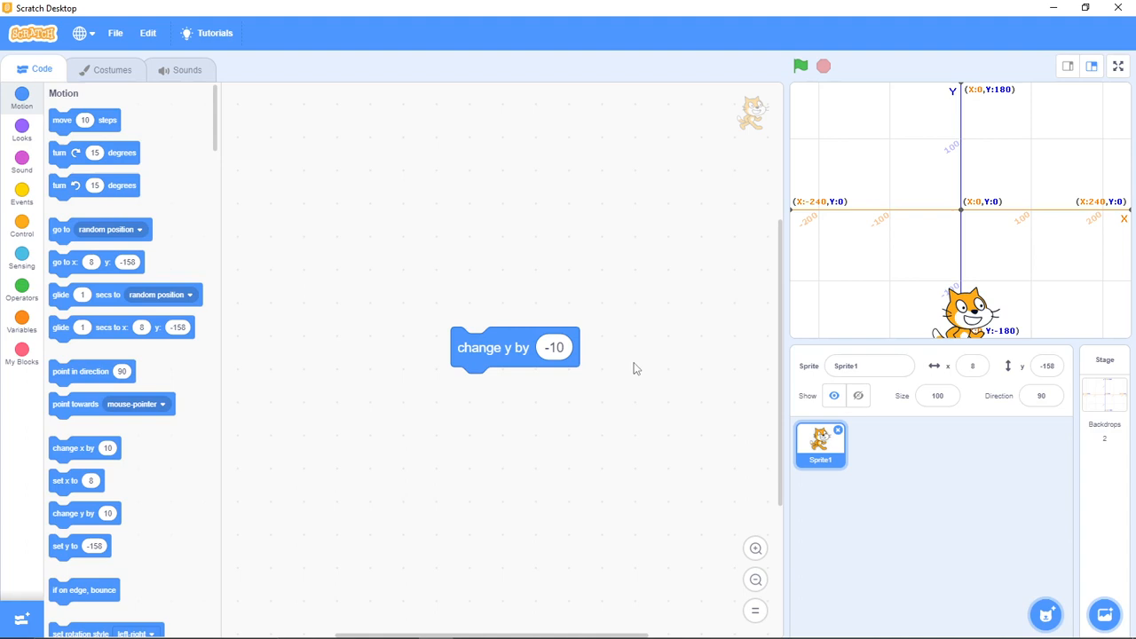
pyautogui.click(554, 346)
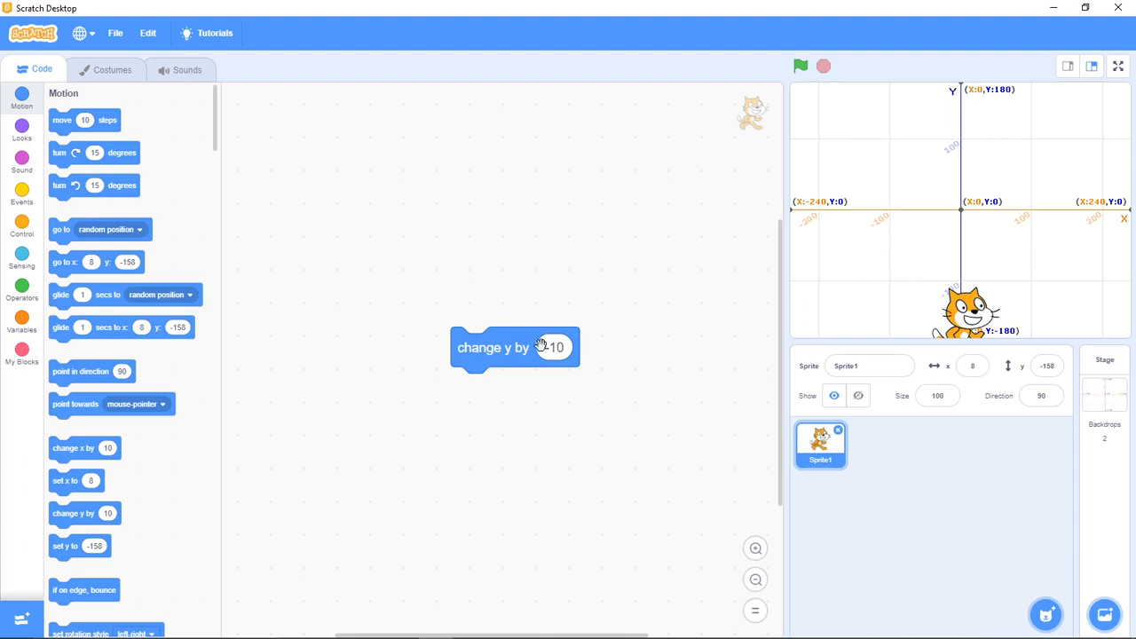
pyautogui.click(554, 346)
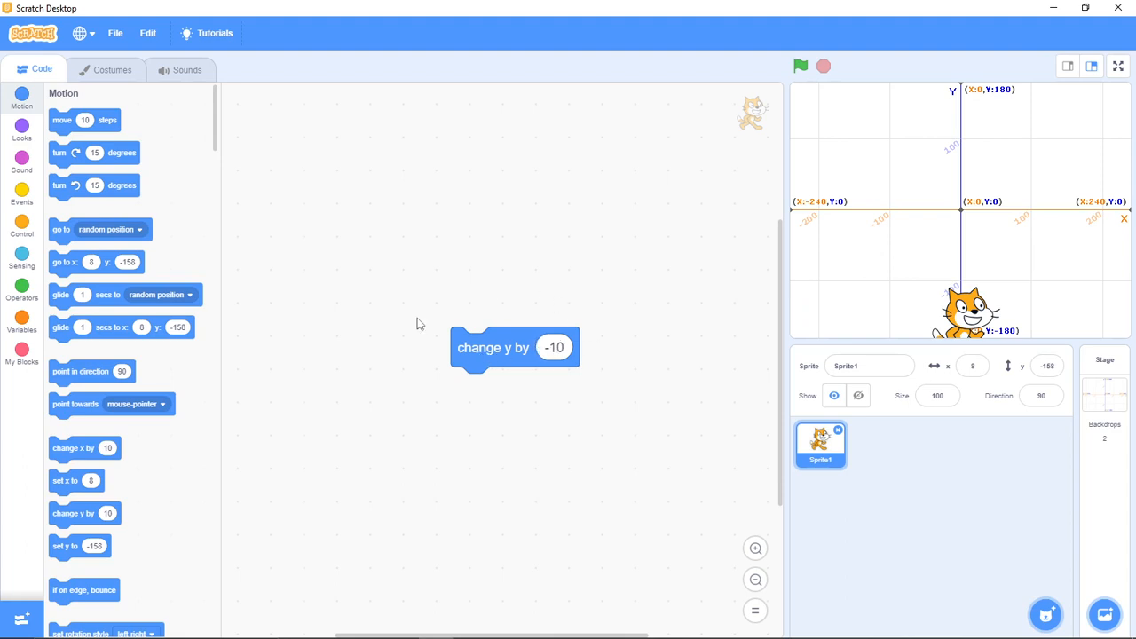
pyautogui.moveTo(121, 432)
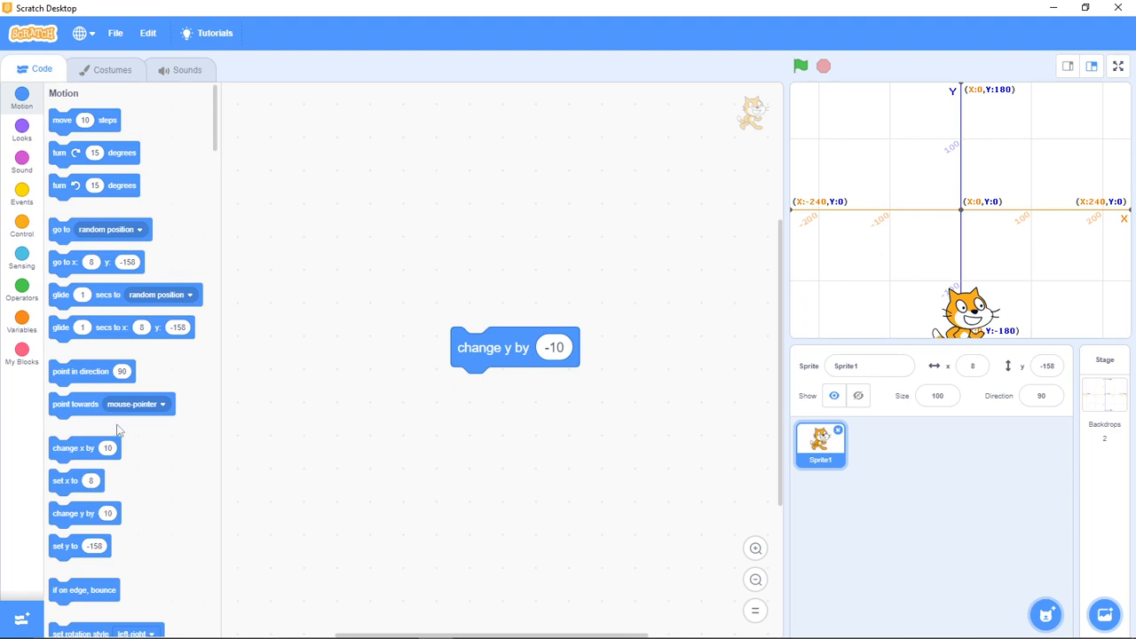
pyautogui.moveTo(96, 453)
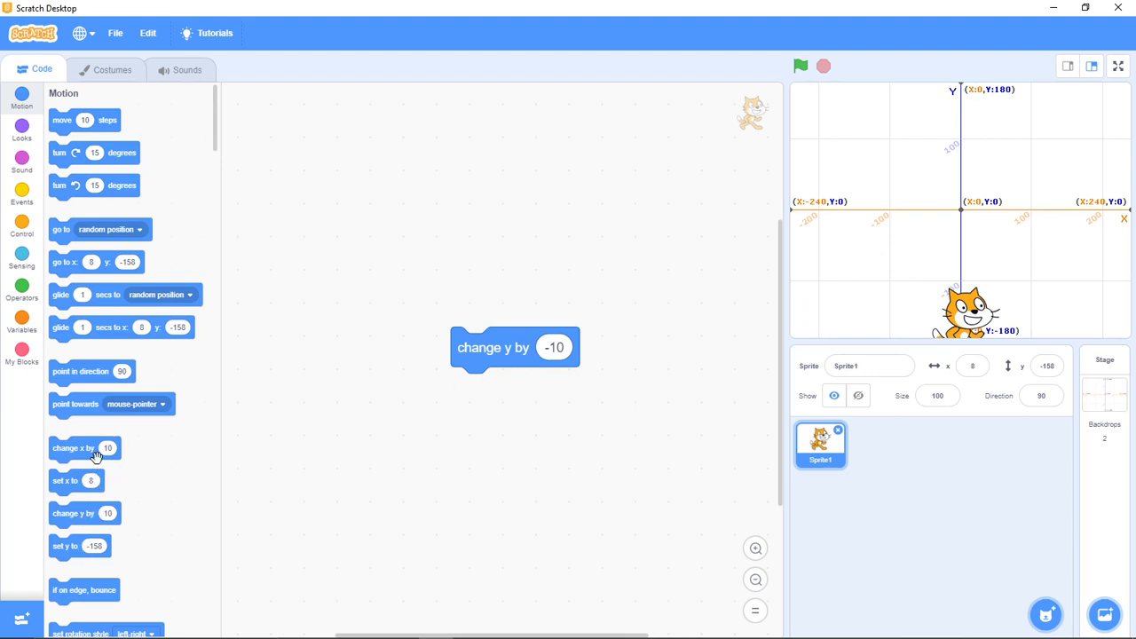
# Place a 'change x by 10' block beneath the 'change y by -10' block.
pyautogui.moveTo(85, 447); pyautogui.dragTo(458, 441)
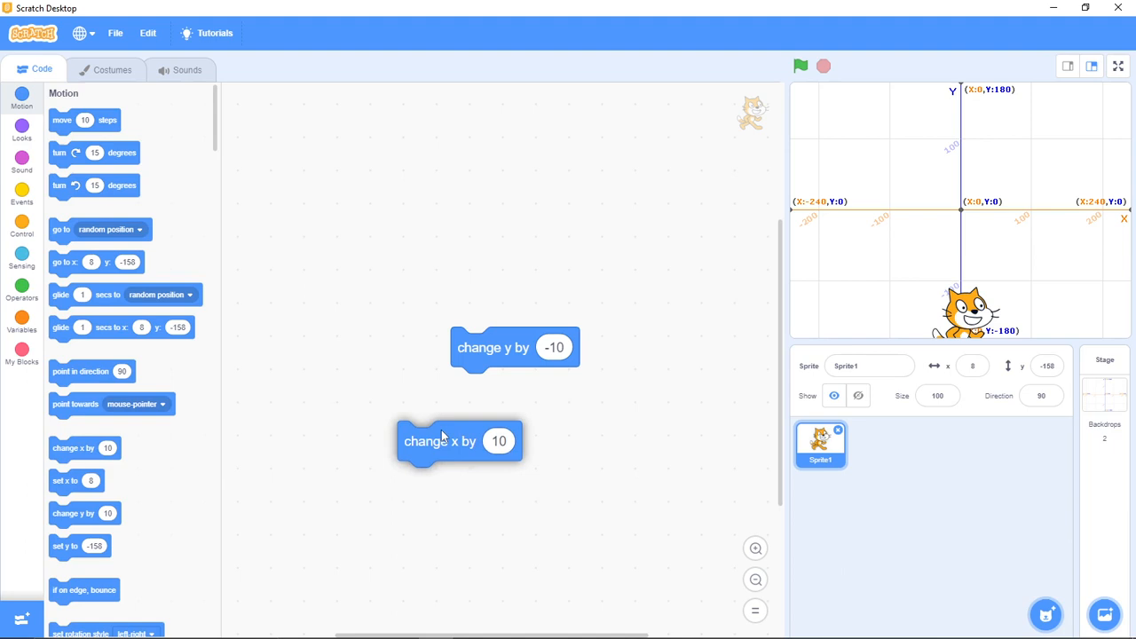
pyautogui.moveTo(441, 440); pyautogui.dragTo(494, 437)
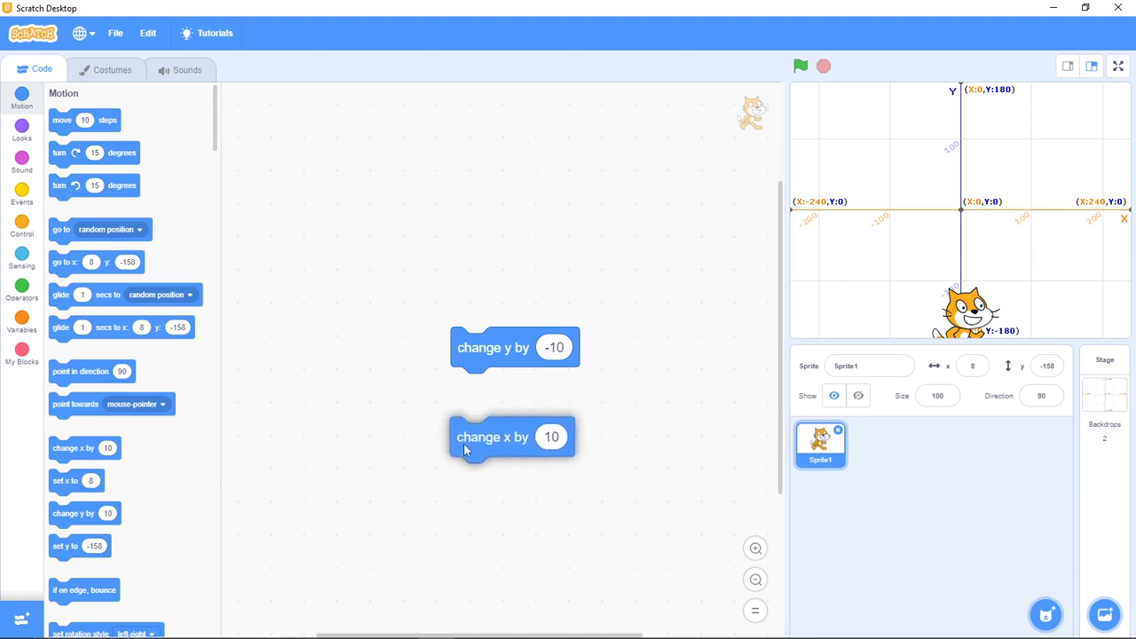